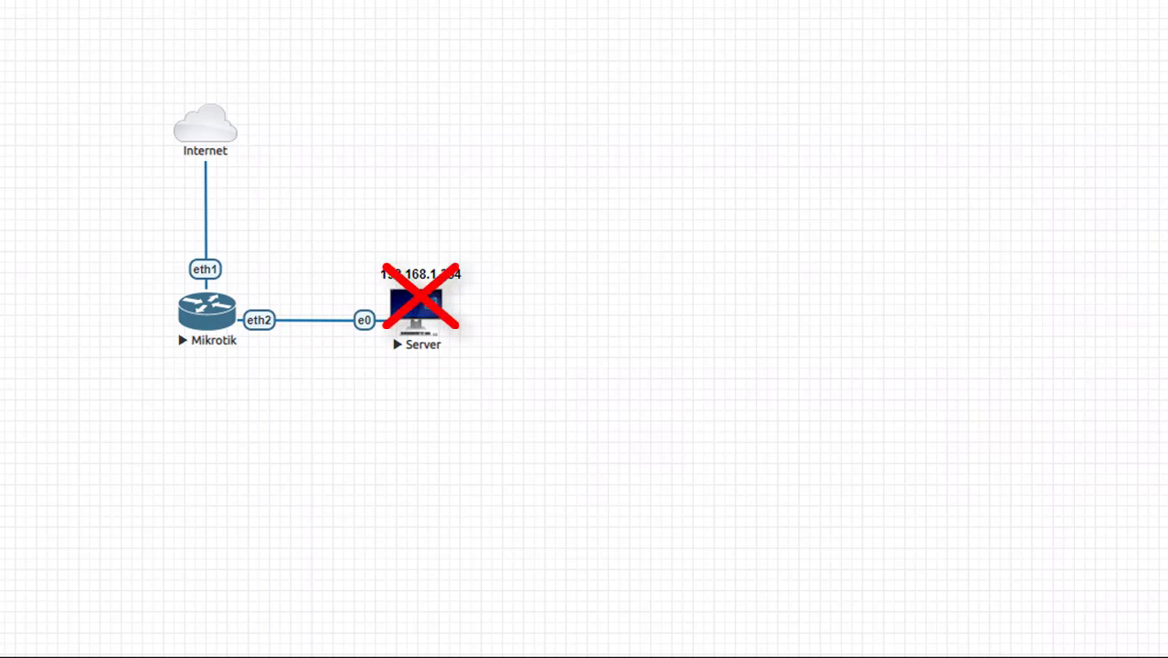
- Open the Tools menu from WinBox's left-hand menu
{"action": "left_click", "coordinate": [50, 346]}
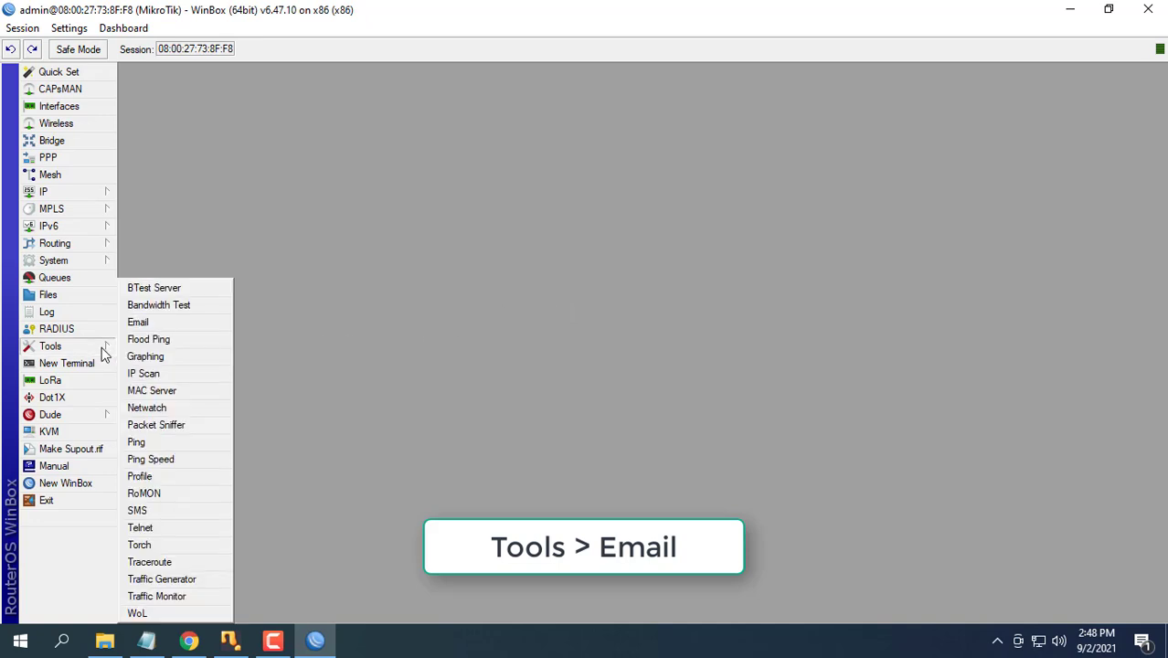
{"action": "left_click", "coordinate": [137, 321]}
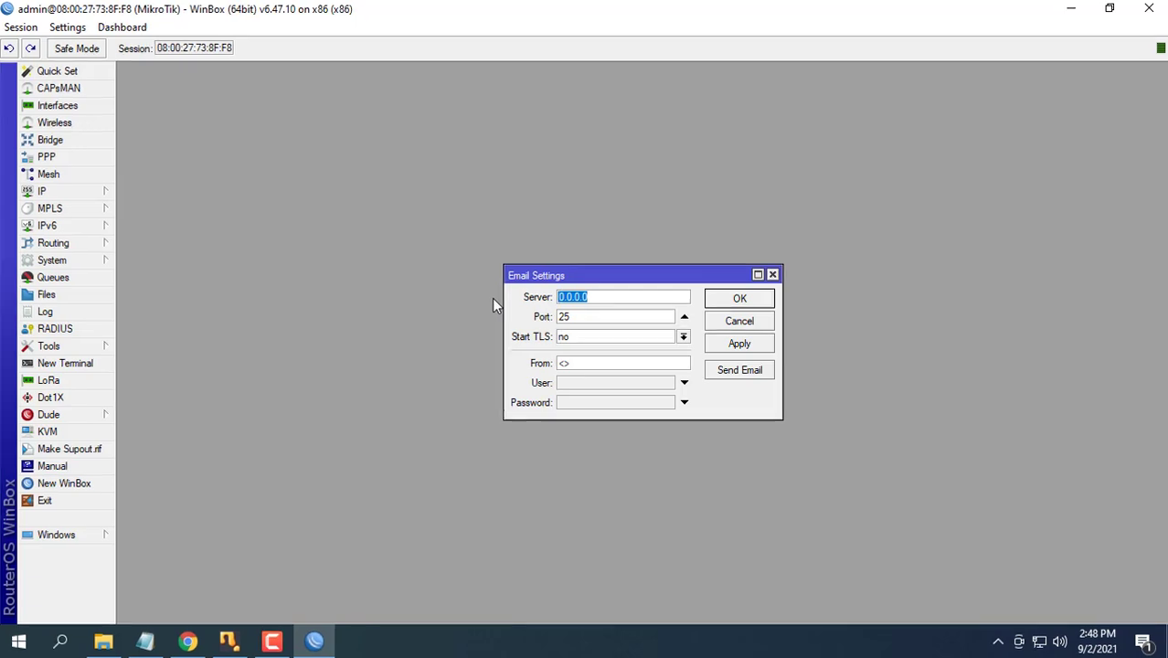
{"action": "type", "text": "74.125.141.108"}
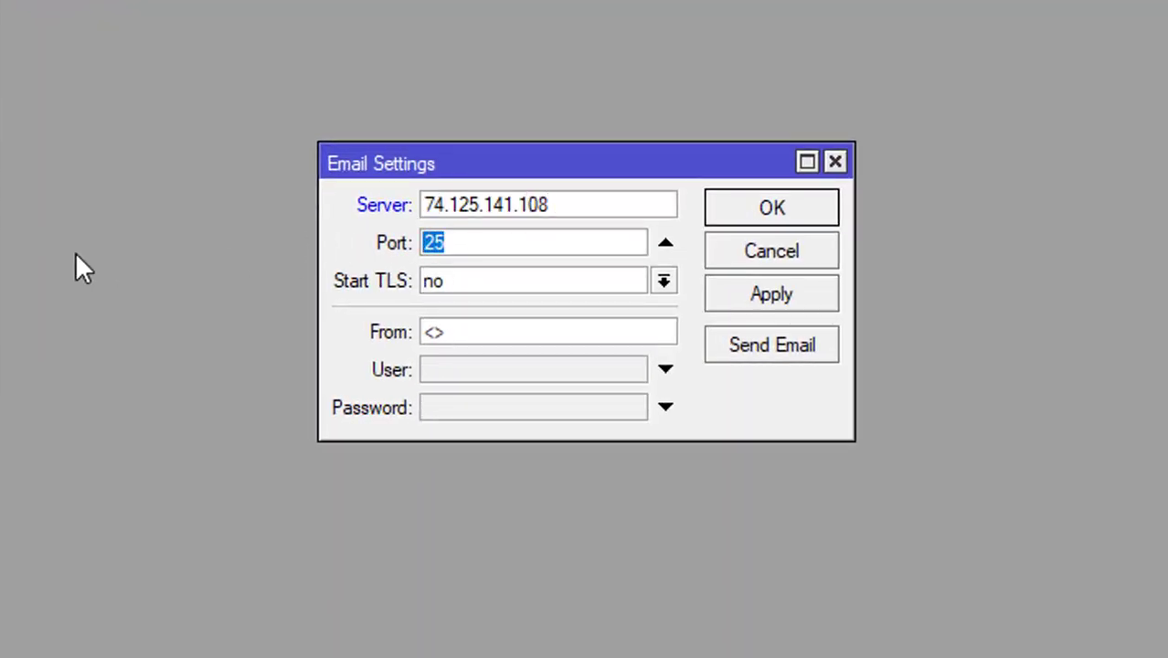
{"action": "type", "text": "587"}
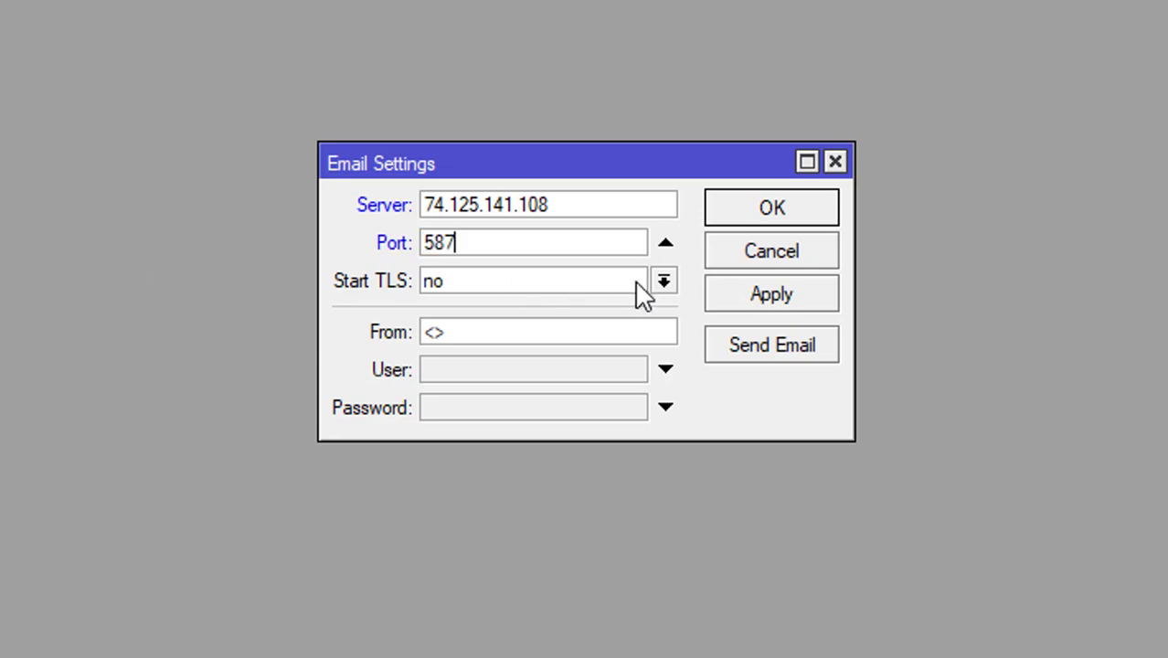
{"action": "left_click", "coordinate": [664, 280]}
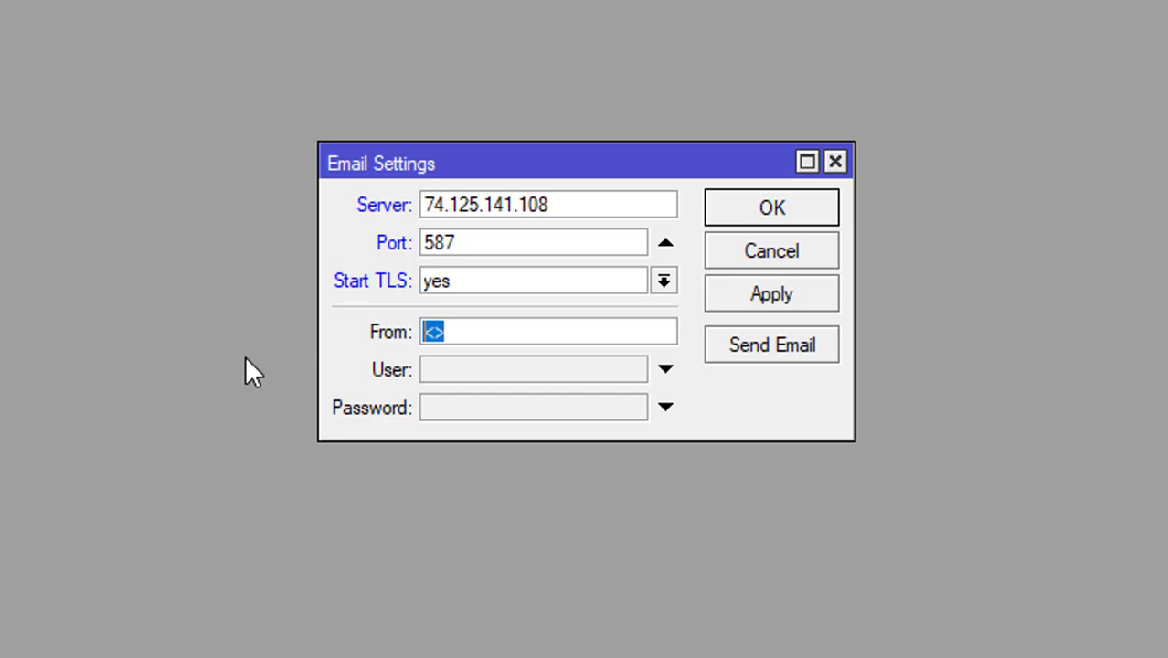
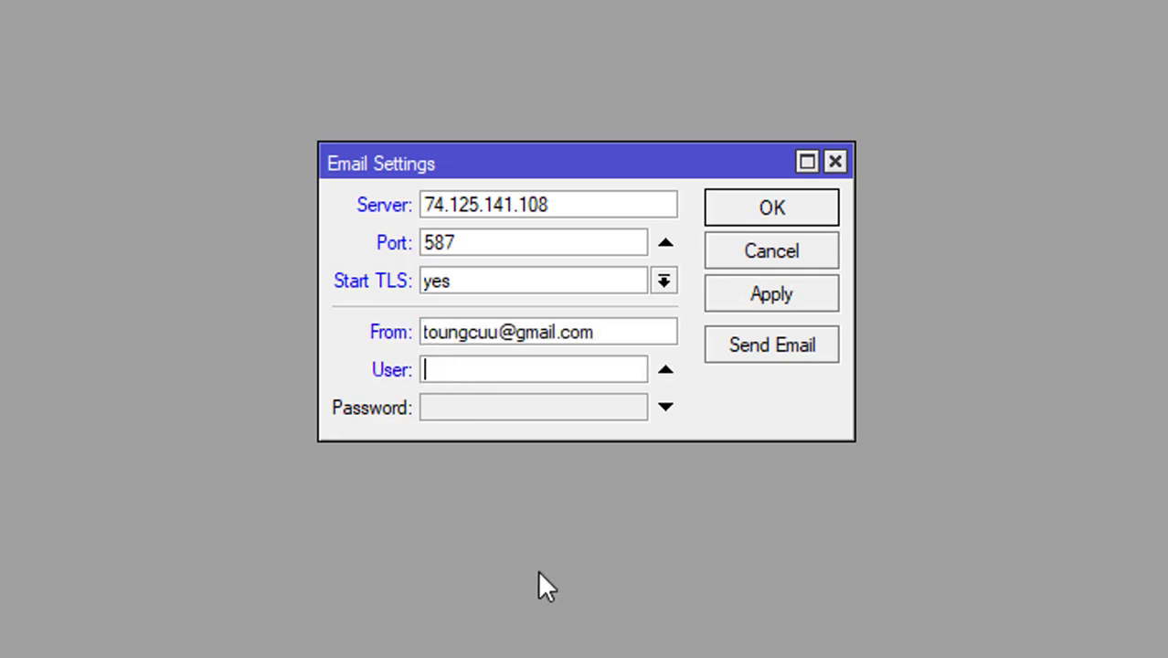
{"action": "mouse_move", "coordinate": [473, 377]}
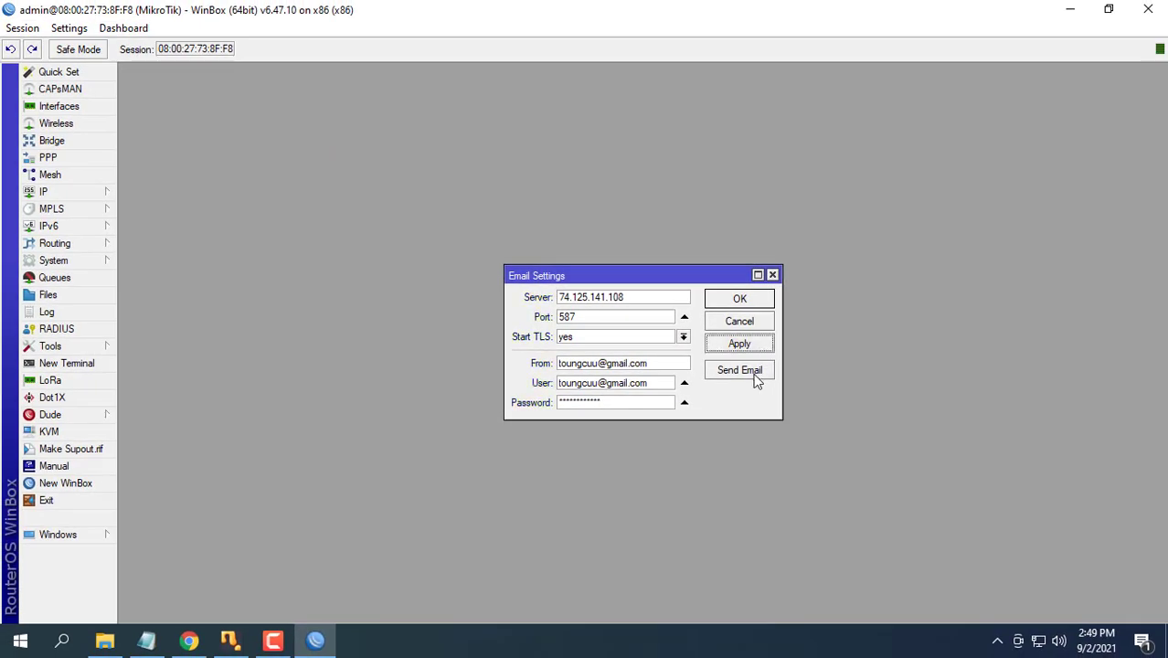
{"action": "left_click", "coordinate": [739, 369]}
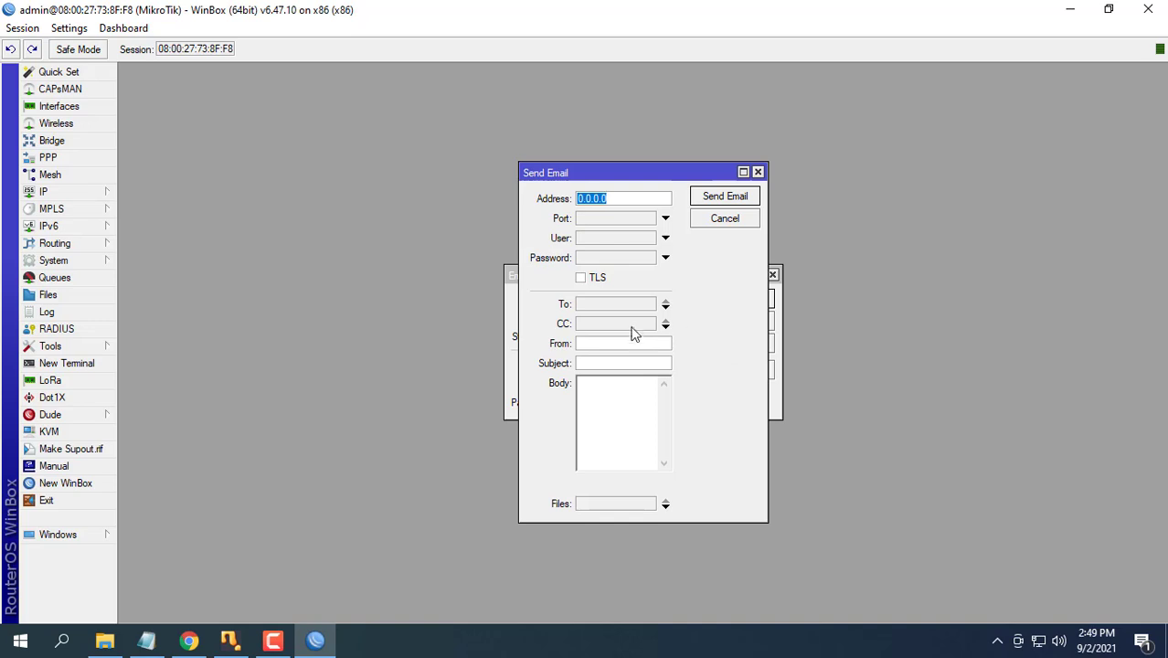
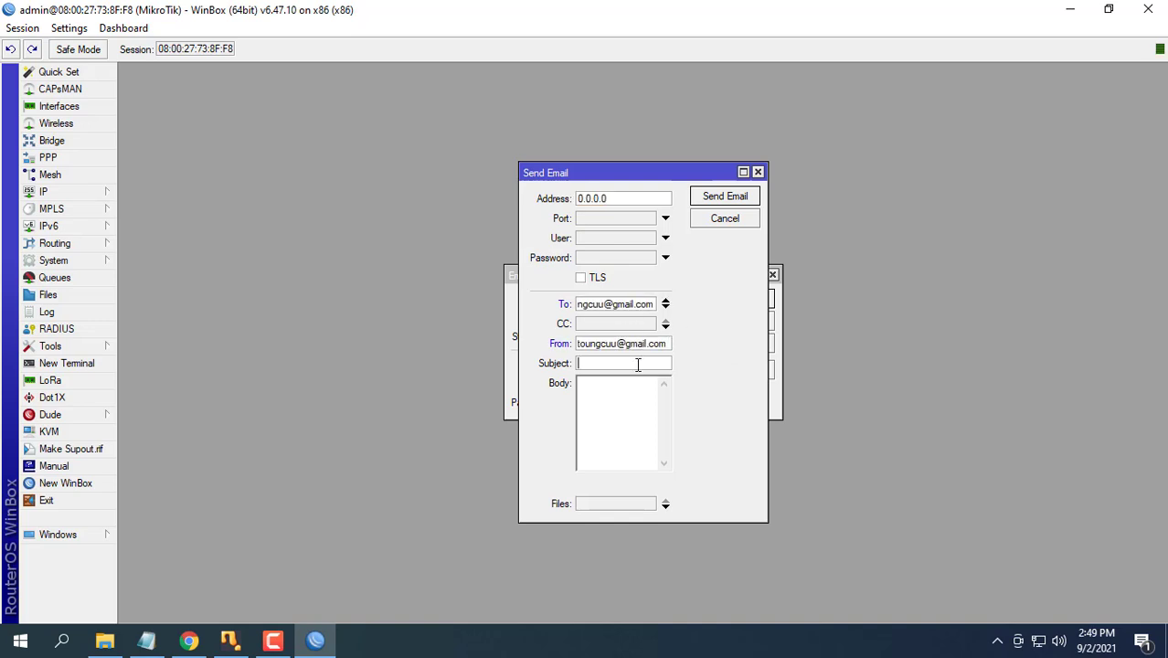
{"action": "type", "text": "Test"}
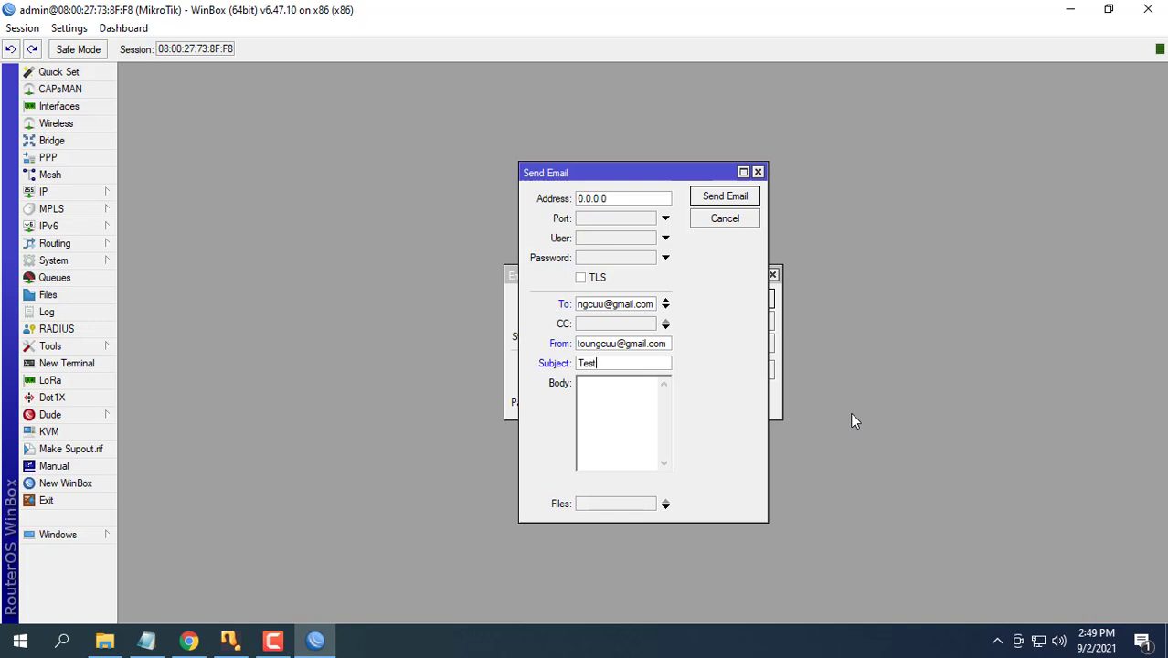
{"action": "type", "text": "mail"}
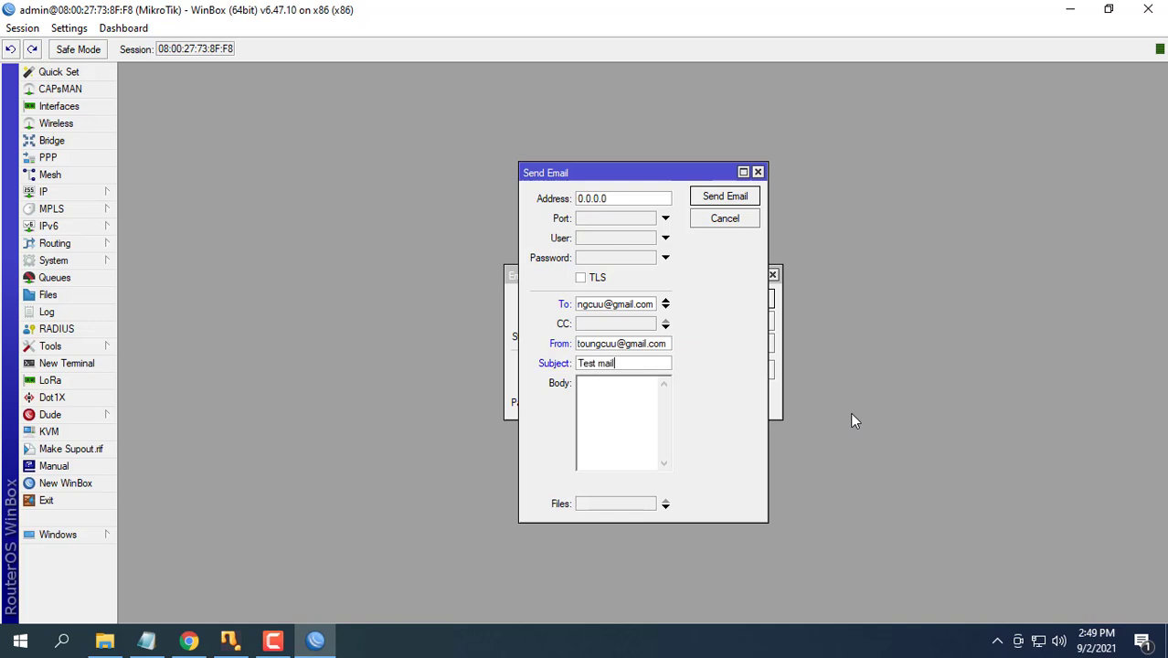
{"action": "triple_click", "coordinate": [621, 362]}
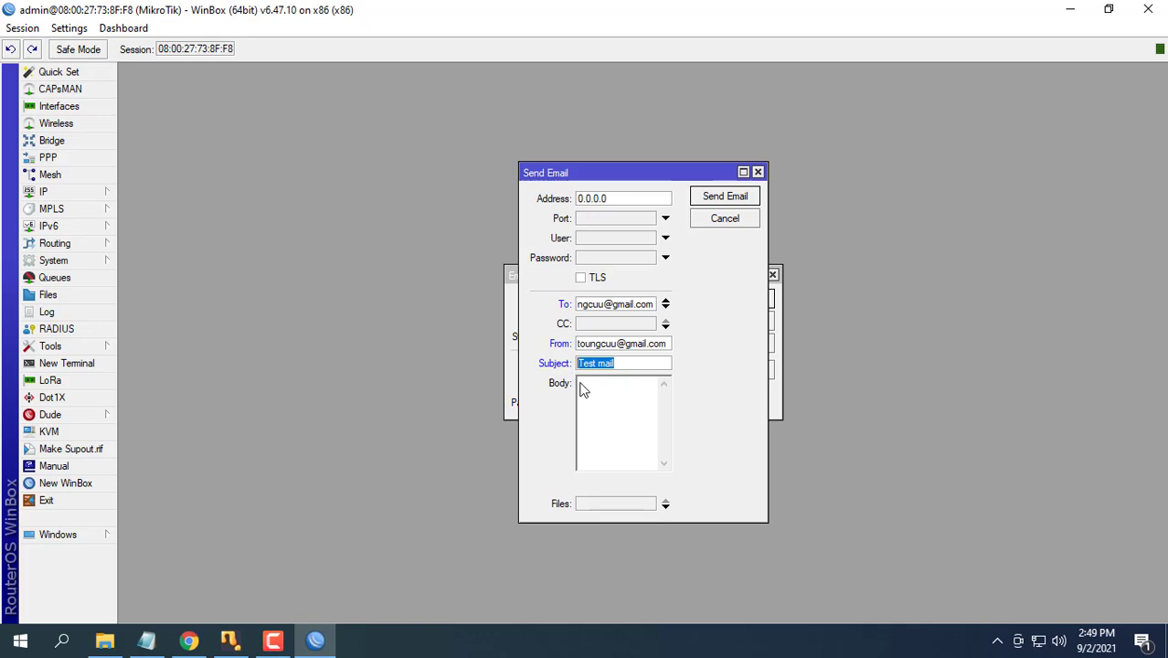
{"action": "left_click", "coordinate": [189, 640]}
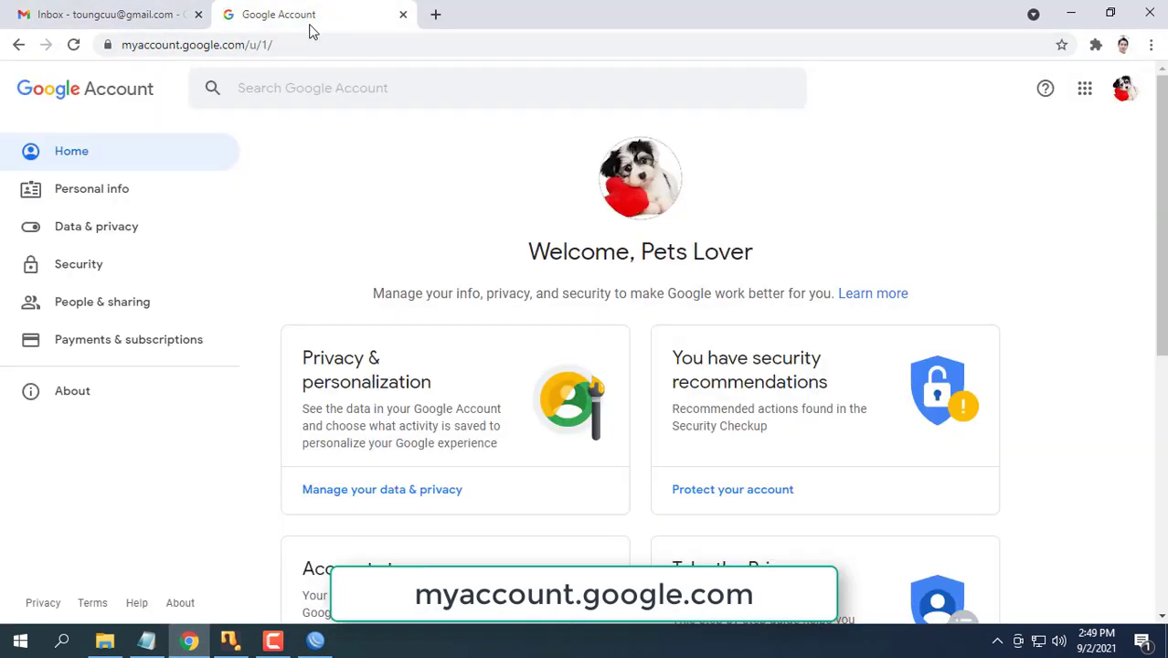
- Switch on Less secure app access under Google Account Security
{"action": "left_click", "coordinate": [79, 265]}
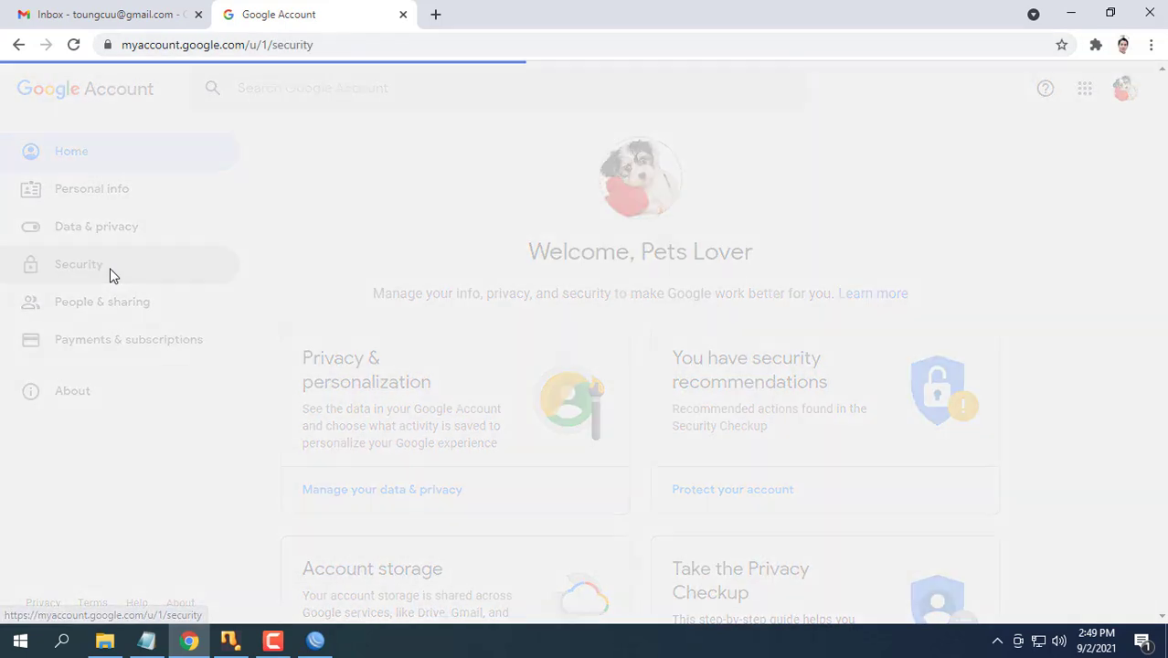
{"action": "left_click", "coordinate": [79, 264]}
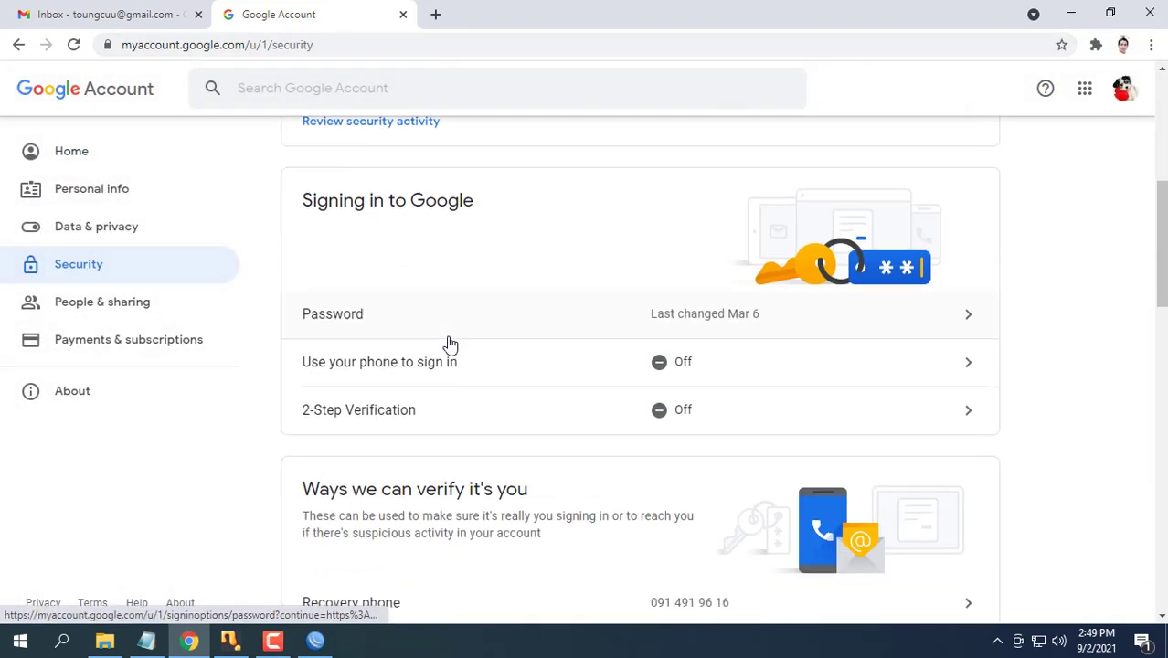
{"action": "scroll", "scroll_direction": "down", "scroll_amount": 3}
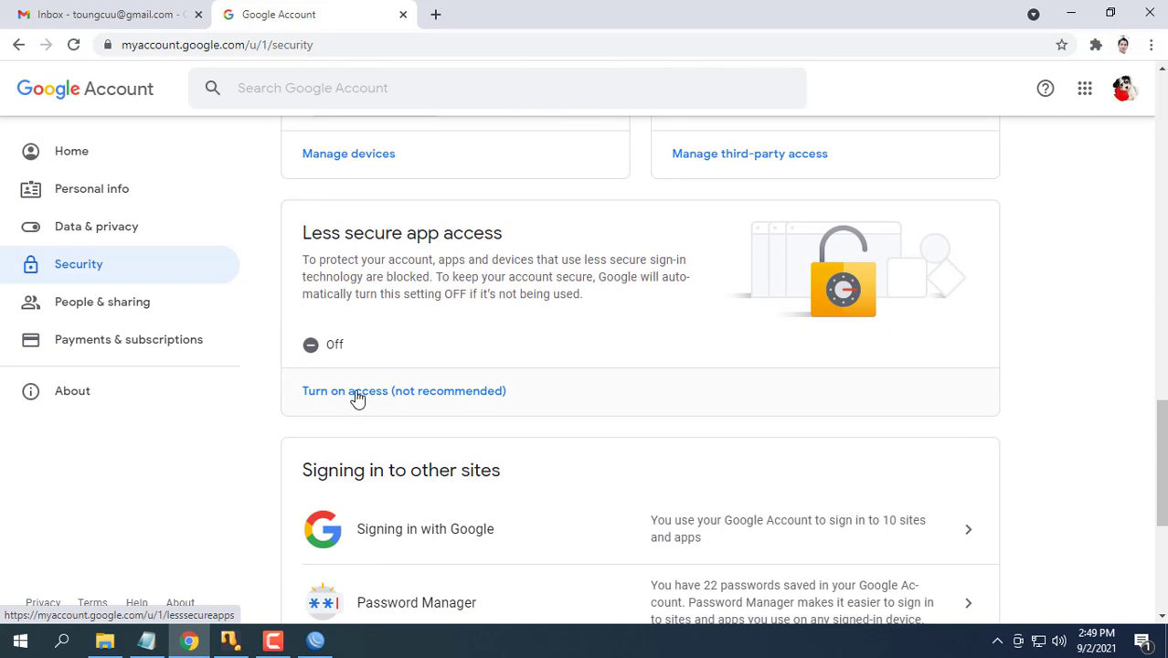
{"action": "left_click", "coordinate": [403, 391]}
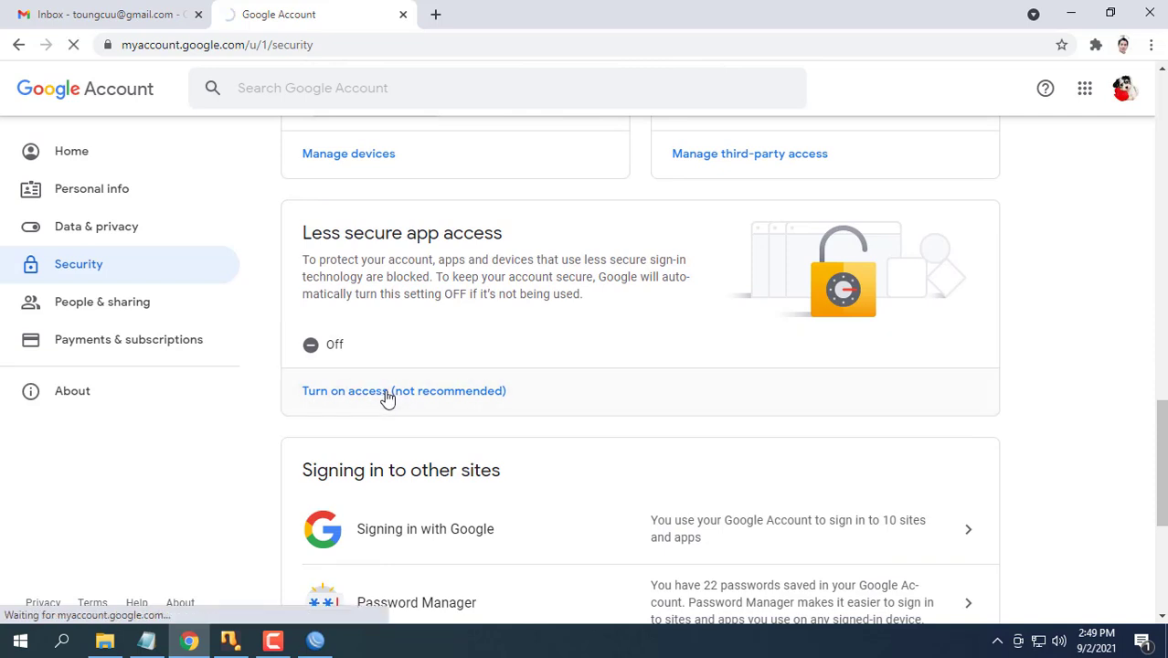
{"action": "left_click", "coordinate": [403, 390]}
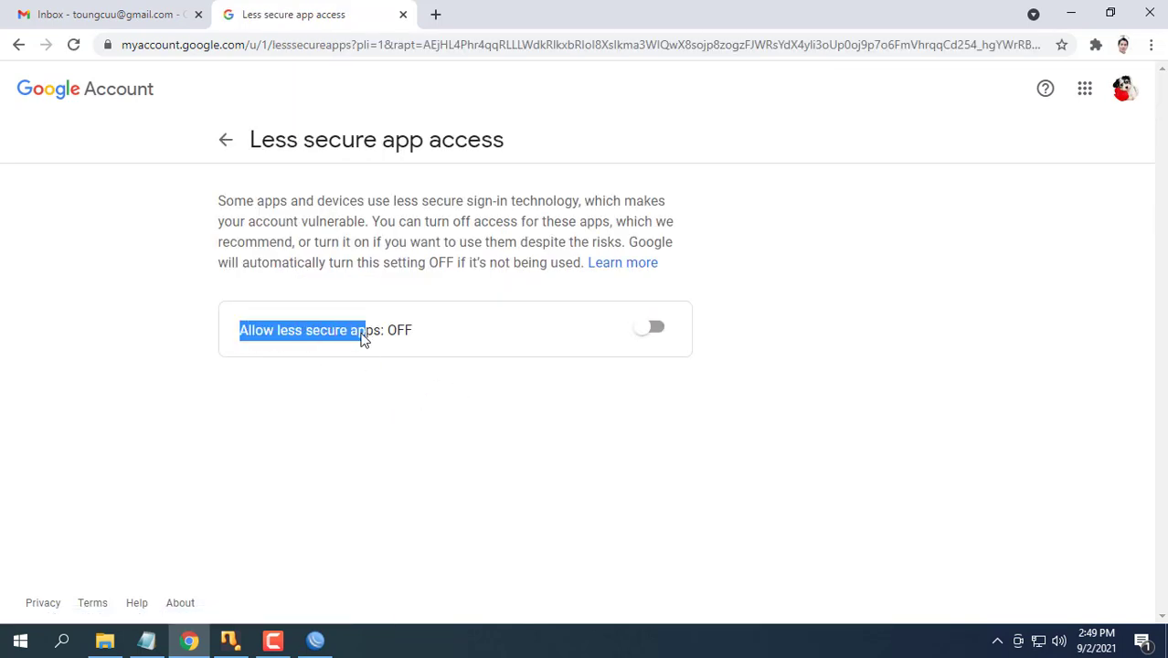
{"action": "left_click", "coordinate": [649, 328]}
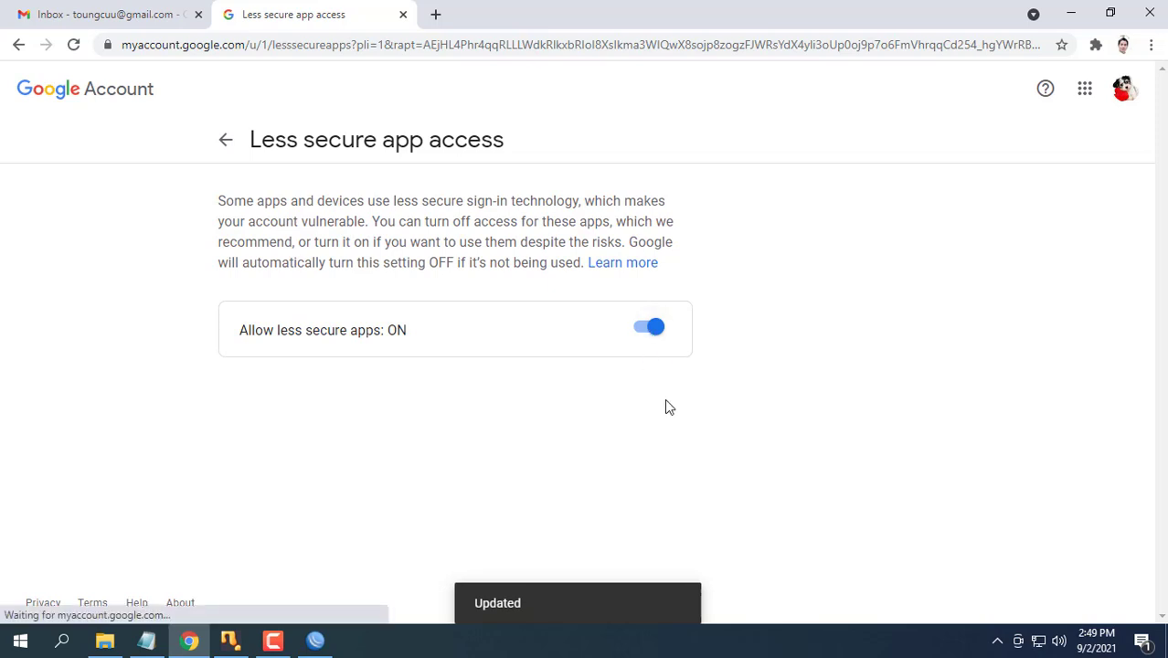
{"action": "left_click", "coordinate": [101, 14]}
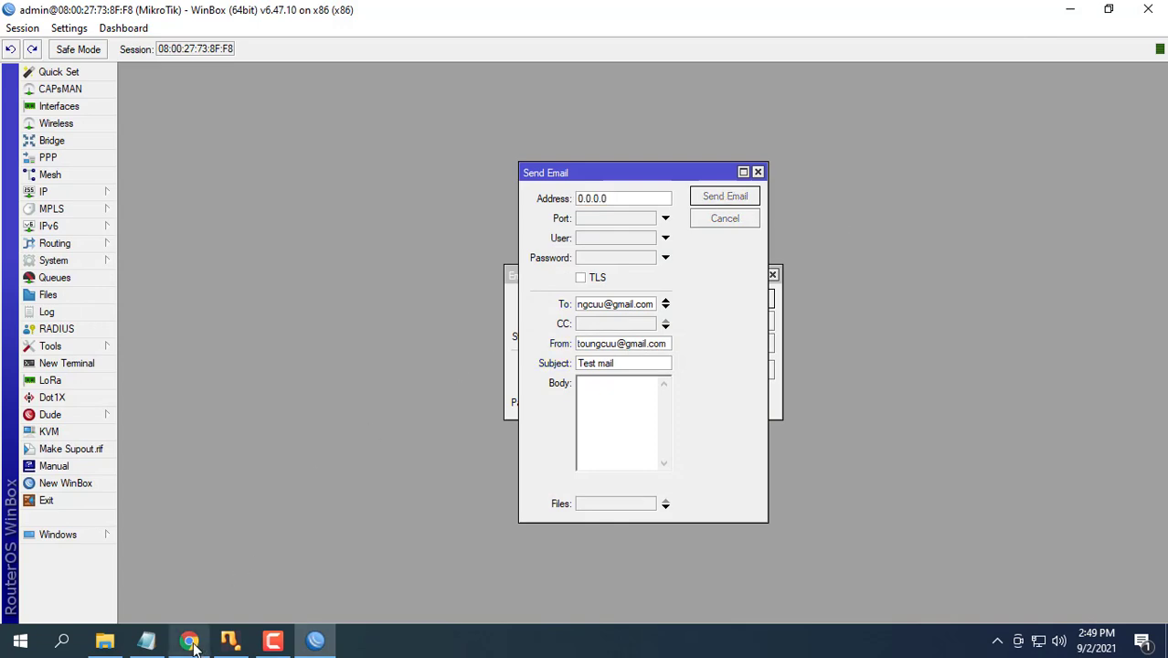
- Confirm the 'Test mail' message arrived in the Gmail primary inbox
{"action": "left_click", "coordinate": [190, 640]}
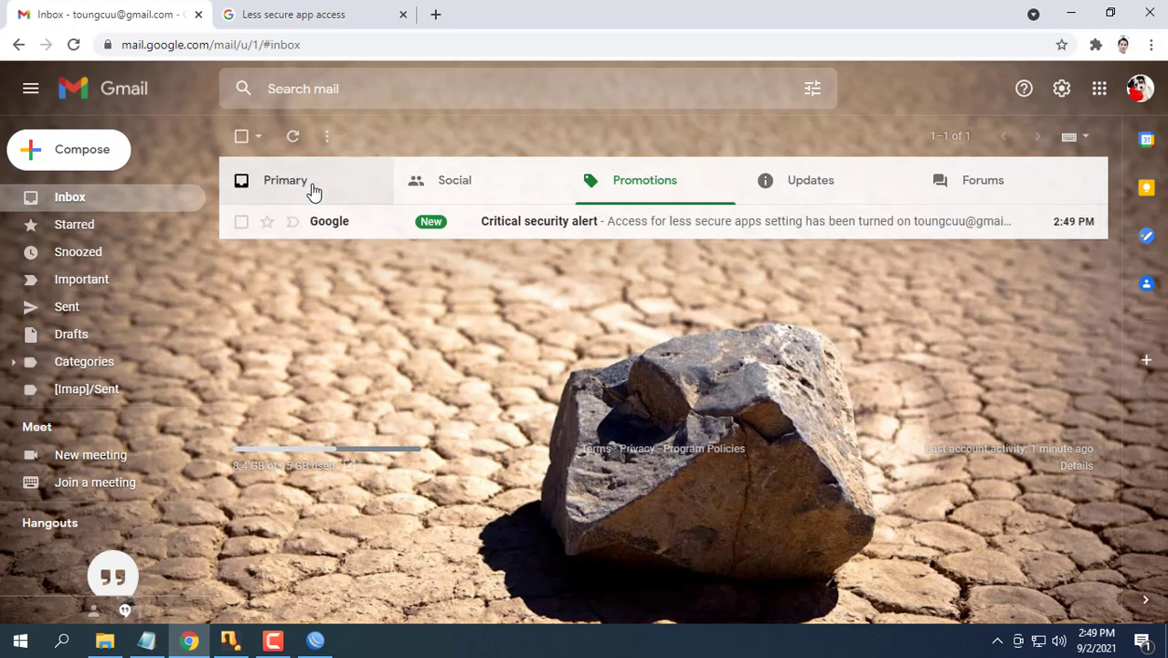
{"action": "left_click", "coordinate": [285, 180]}
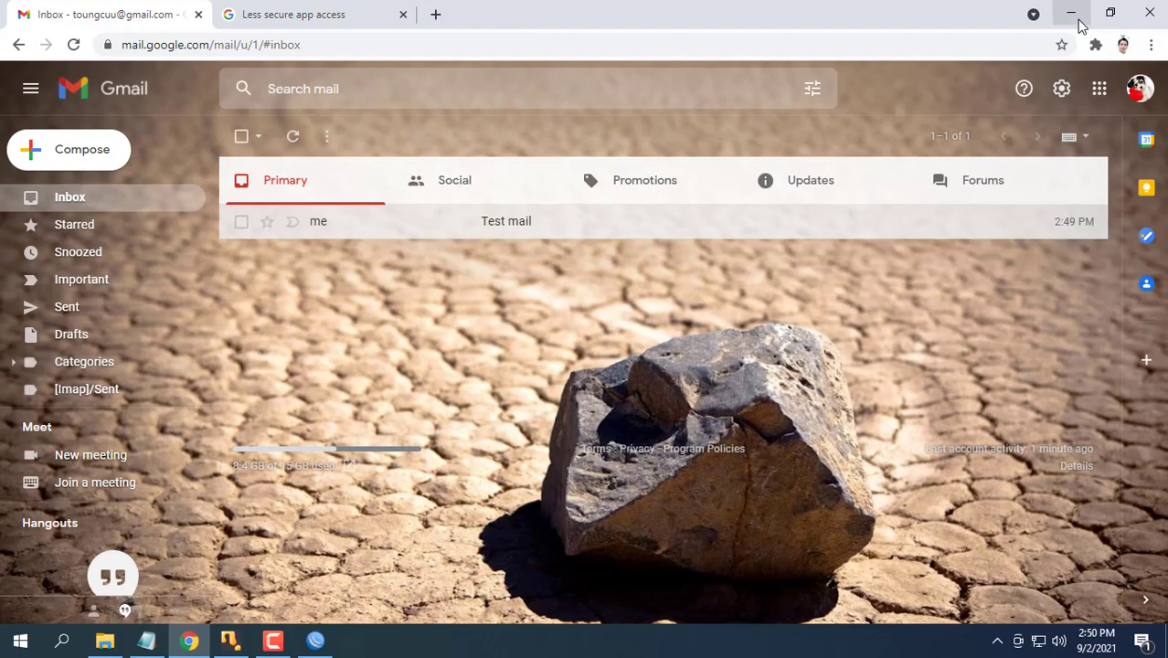
{"action": "left_click", "coordinate": [1070, 13]}
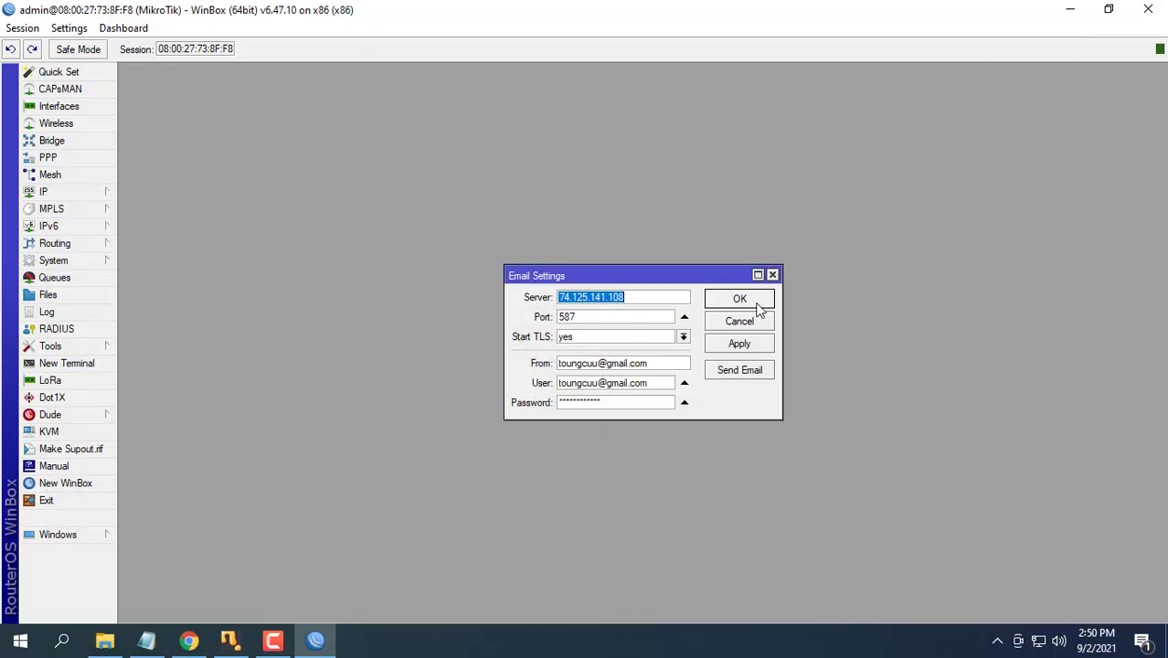
- Close email settings and add a Netwatch entry for 192.168.1.254 at a one-second interval
{"action": "left_click", "coordinate": [739, 298]}
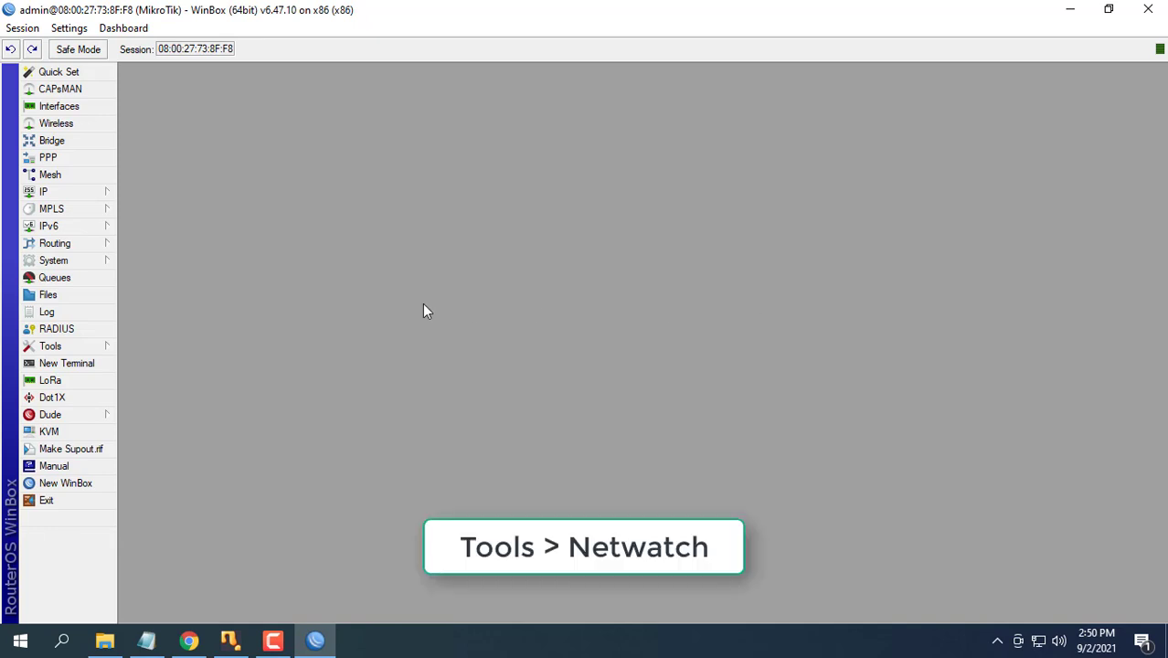
{"action": "left_click", "coordinate": [50, 346]}
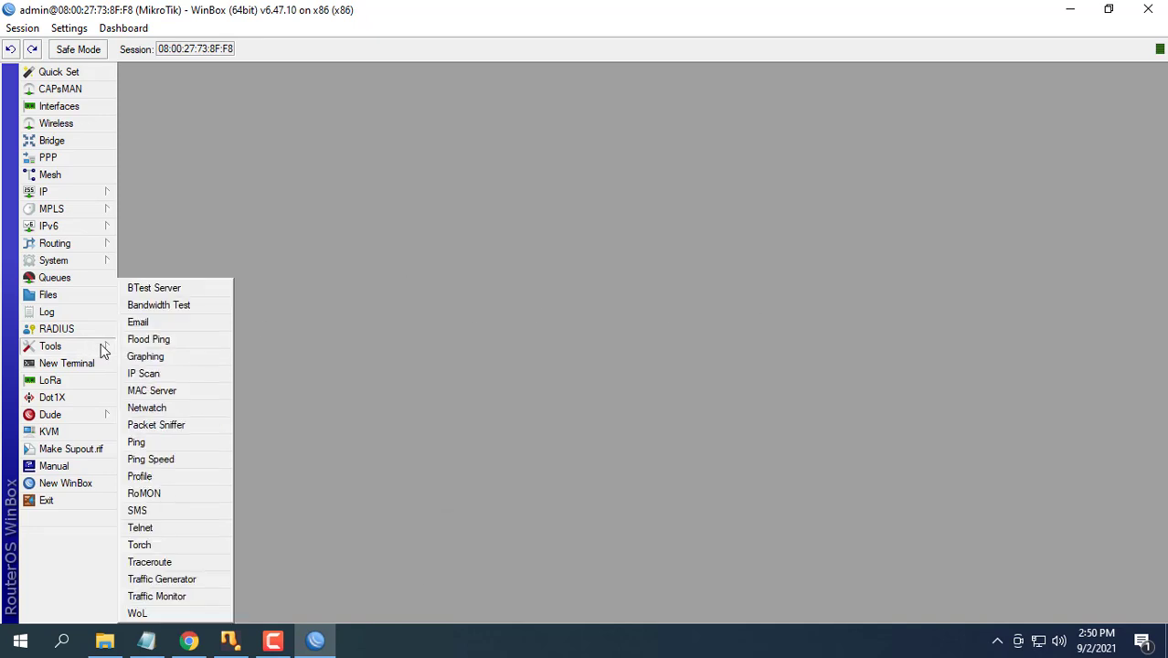
{"action": "left_click", "coordinate": [146, 408]}
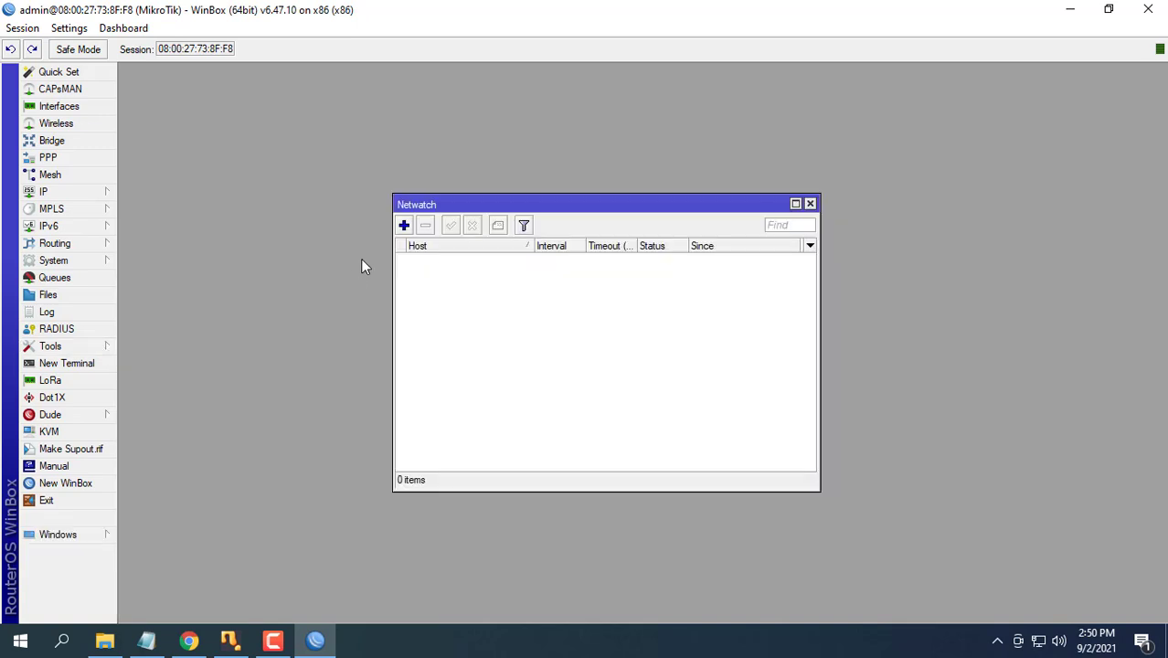
{"action": "left_click", "coordinate": [403, 225]}
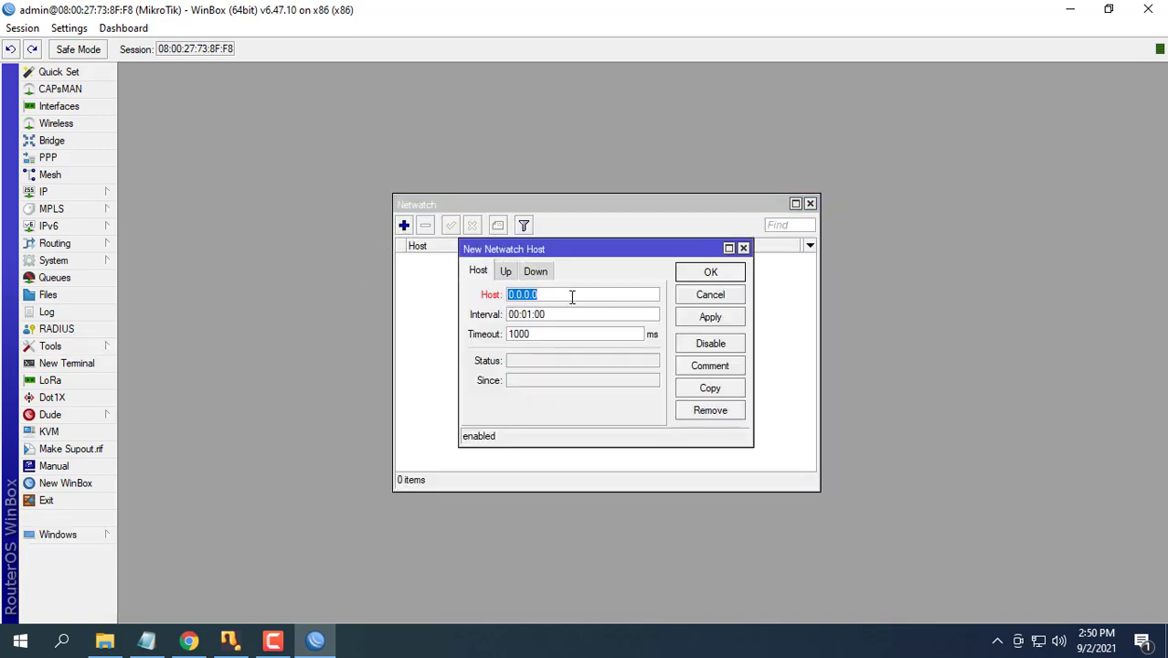
{"action": "mouse_move", "coordinate": [551, 528]}
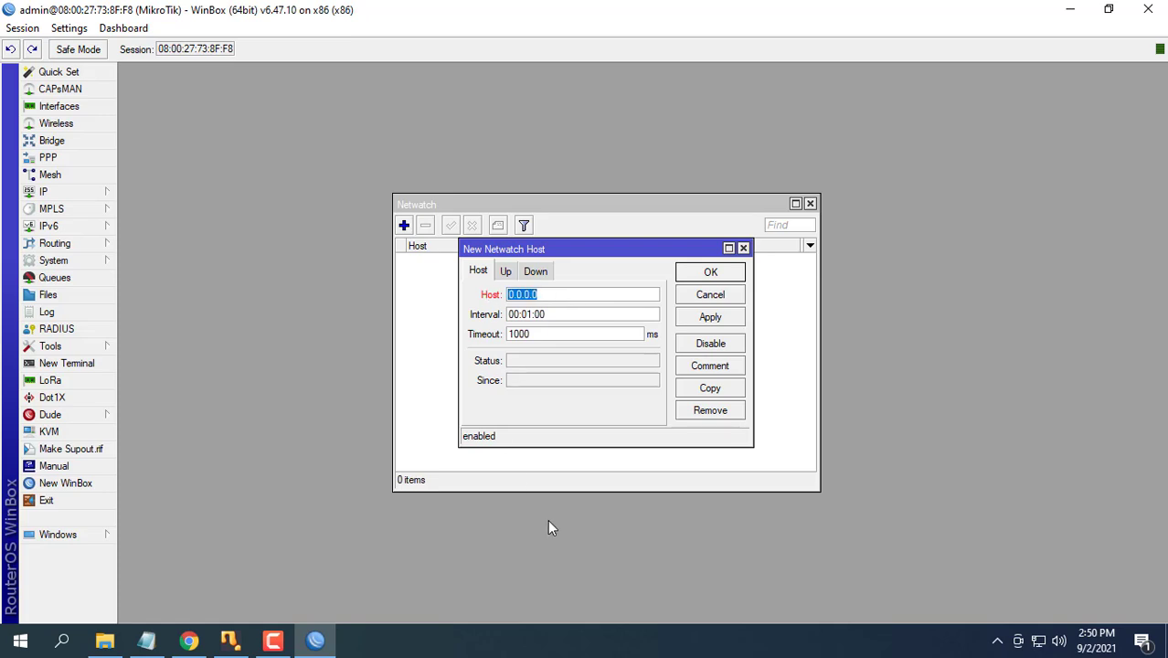
{"action": "type", "text": "192.168.1.254"}
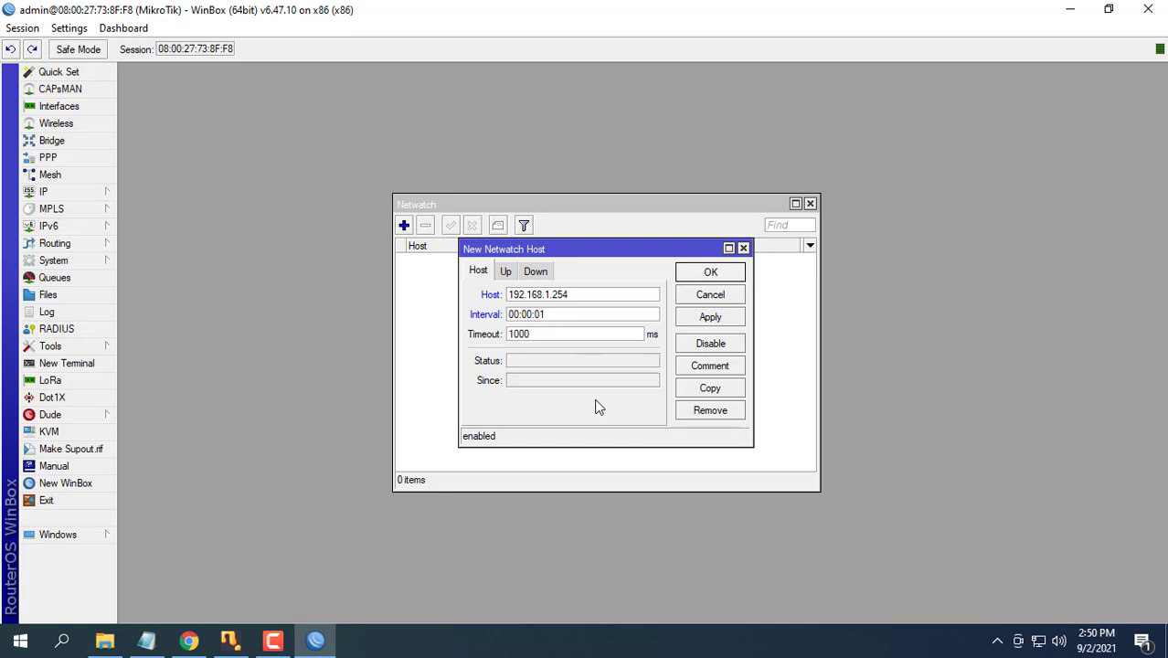
{"action": "left_click", "coordinate": [711, 316]}
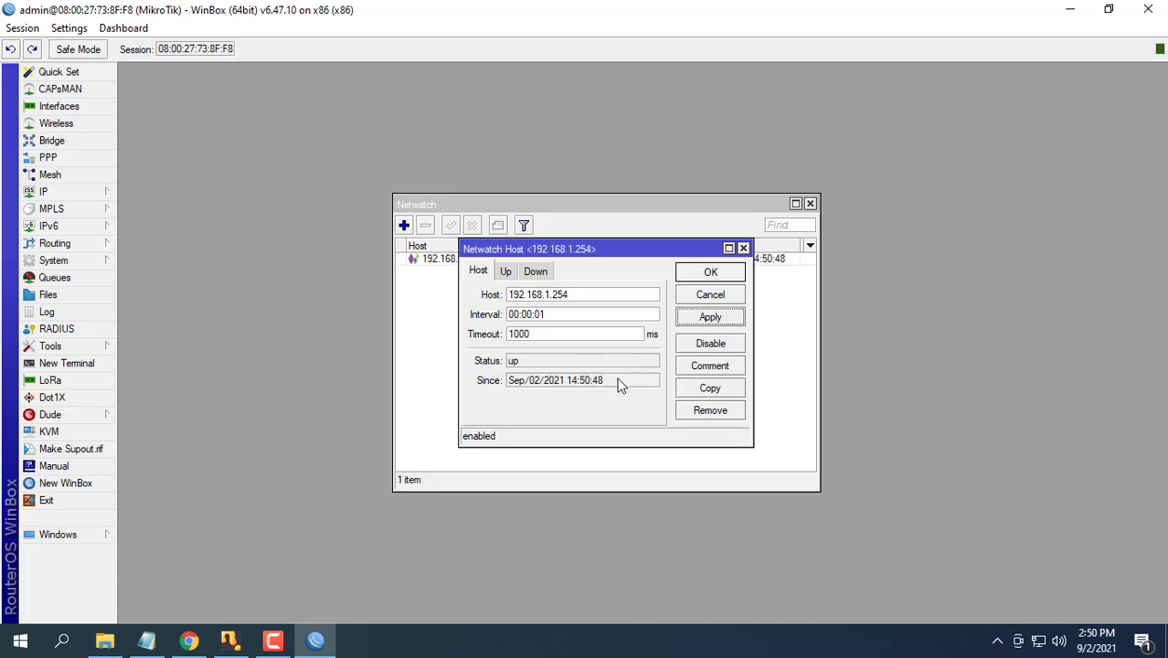
{"action": "left_click", "coordinate": [506, 271]}
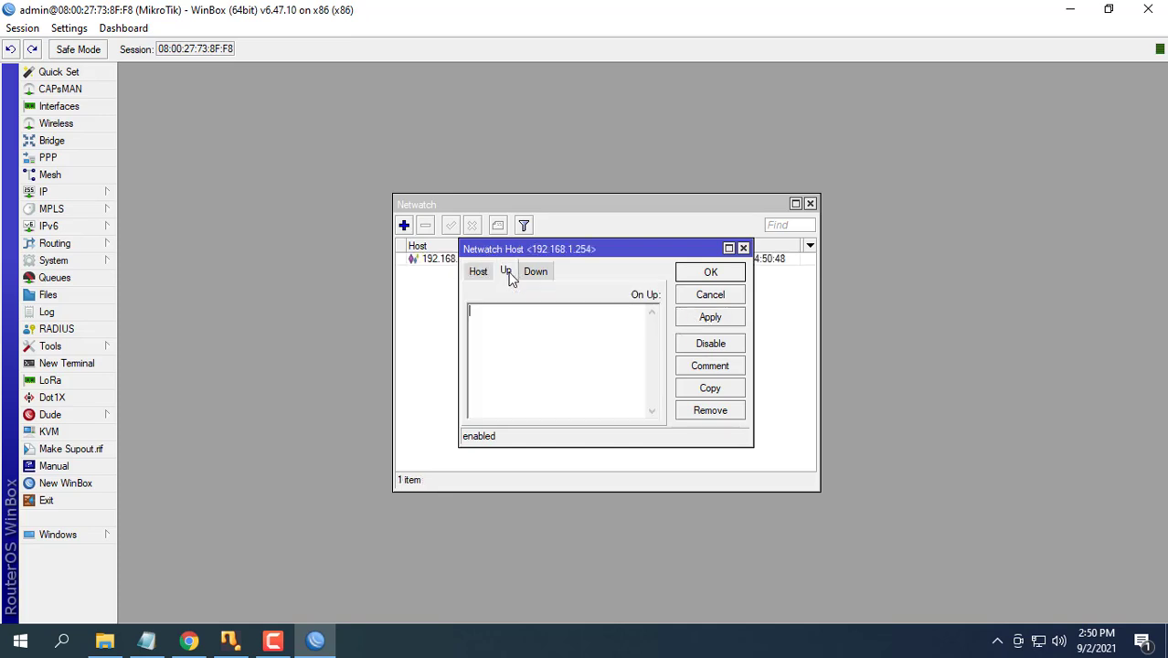
{"action": "mouse_move", "coordinate": [148, 640]}
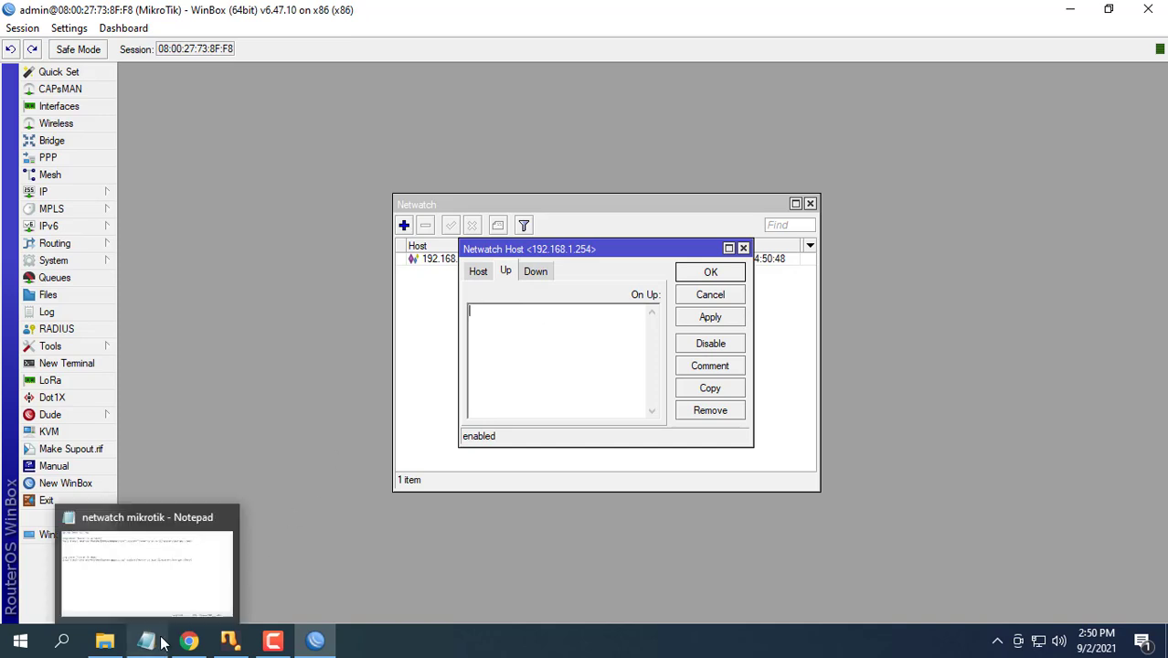
{"action": "left_click", "coordinate": [146, 567]}
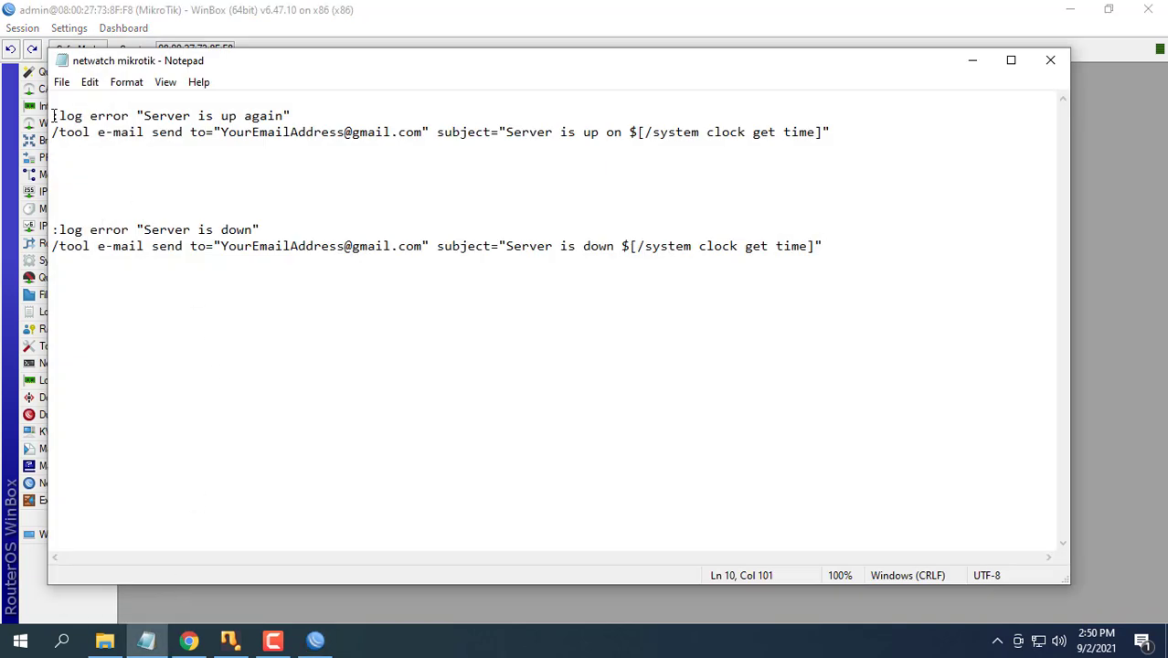
{"action": "right_click", "coordinate": [820, 132]}
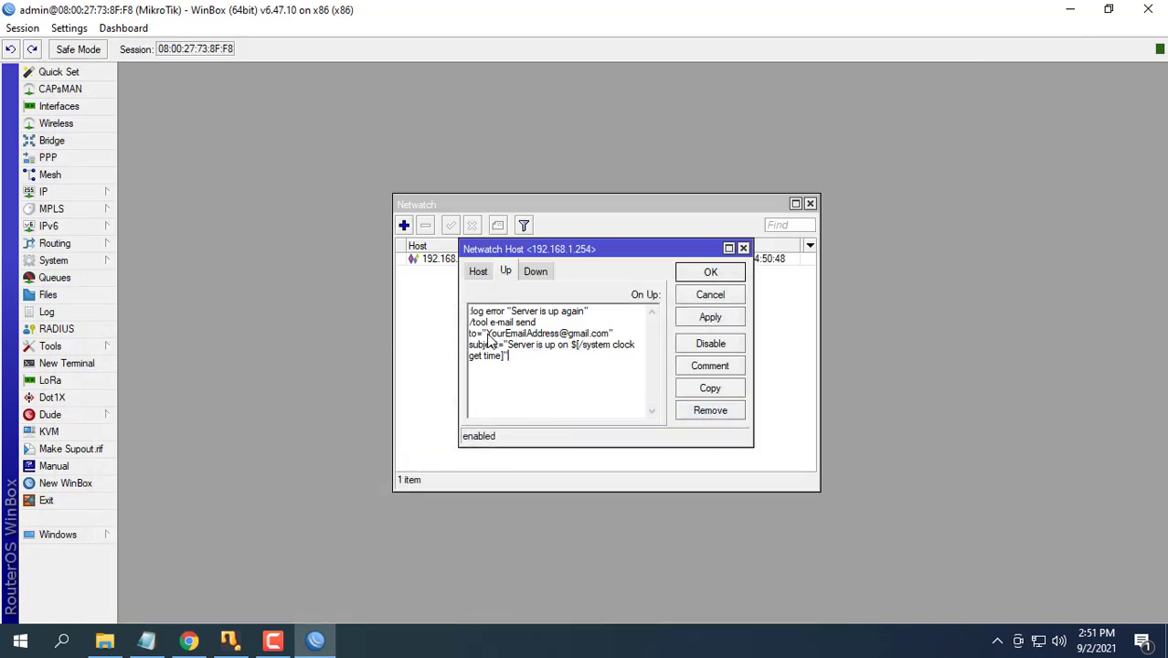
{"action": "double_click", "coordinate": [520, 333]}
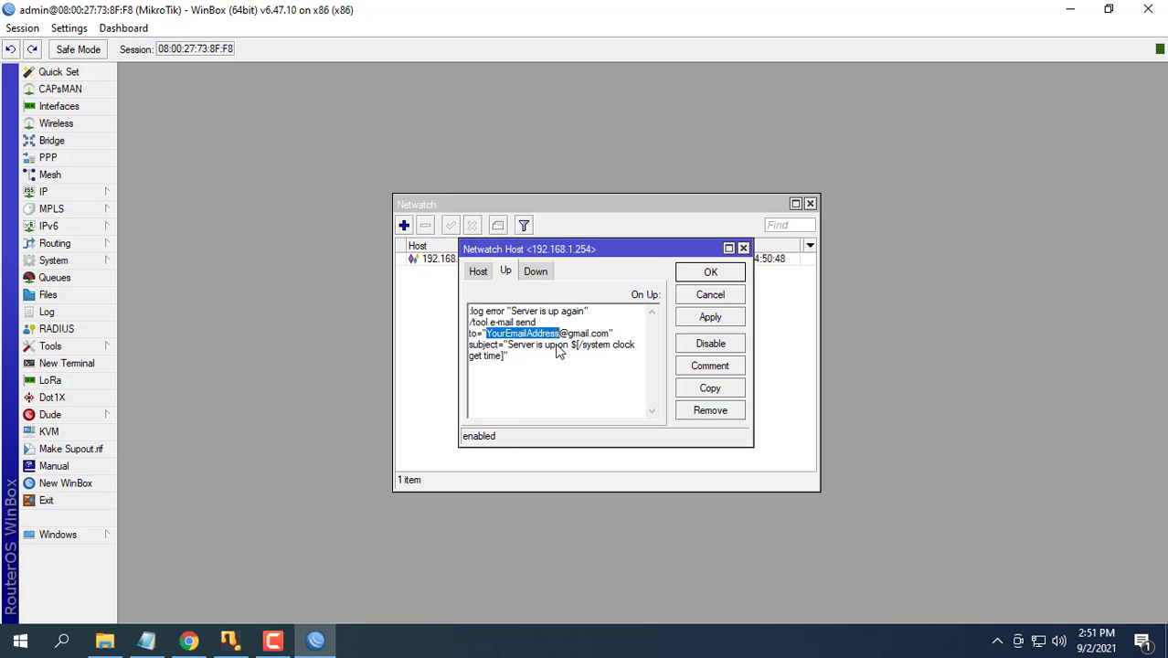
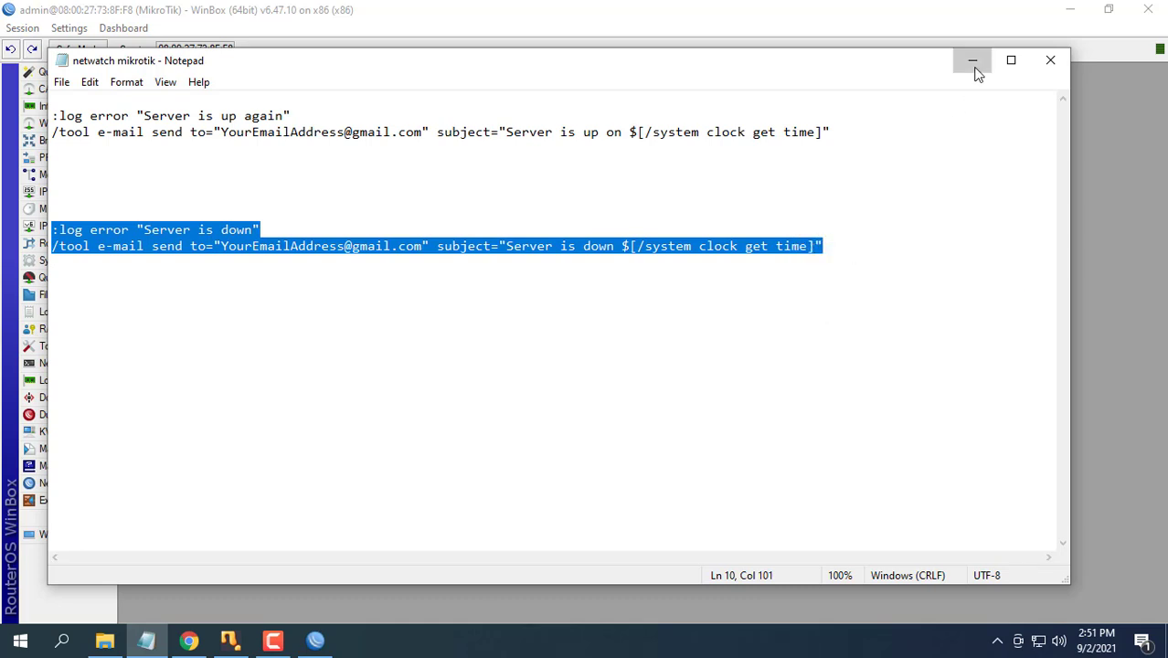
- Add the down script with the Gmail address, review both tabs, and save the host
{"action": "left_click", "coordinate": [972, 60]}
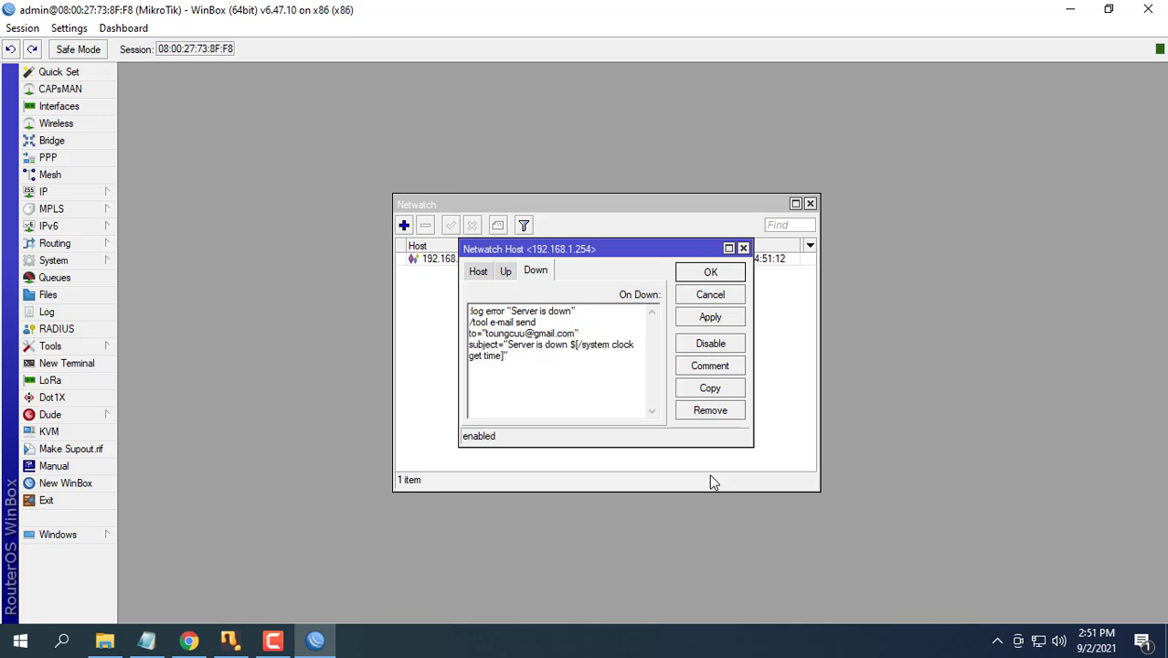
{"action": "left_click", "coordinate": [505, 271]}
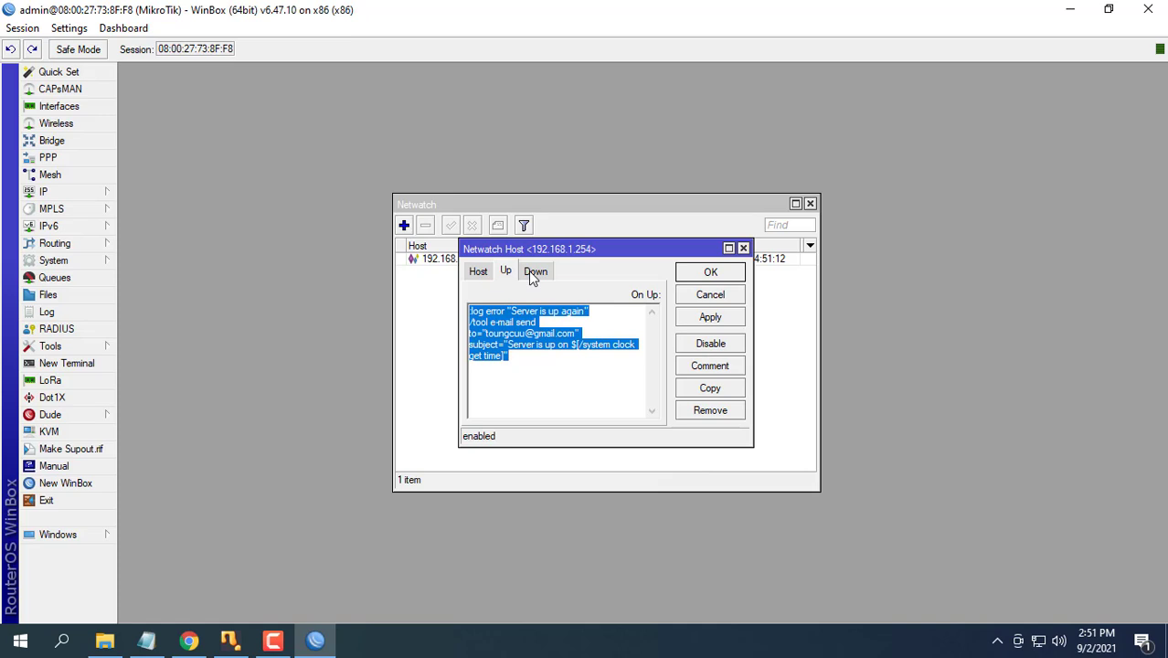
{"action": "left_click", "coordinate": [536, 271]}
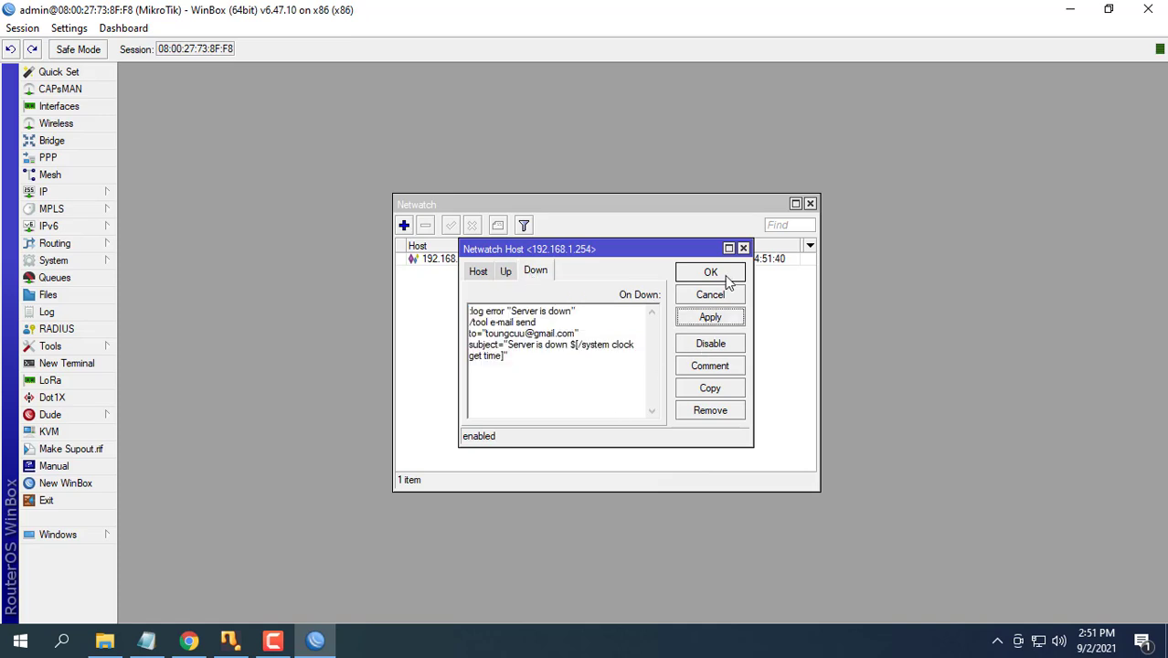
{"action": "left_click", "coordinate": [710, 271]}
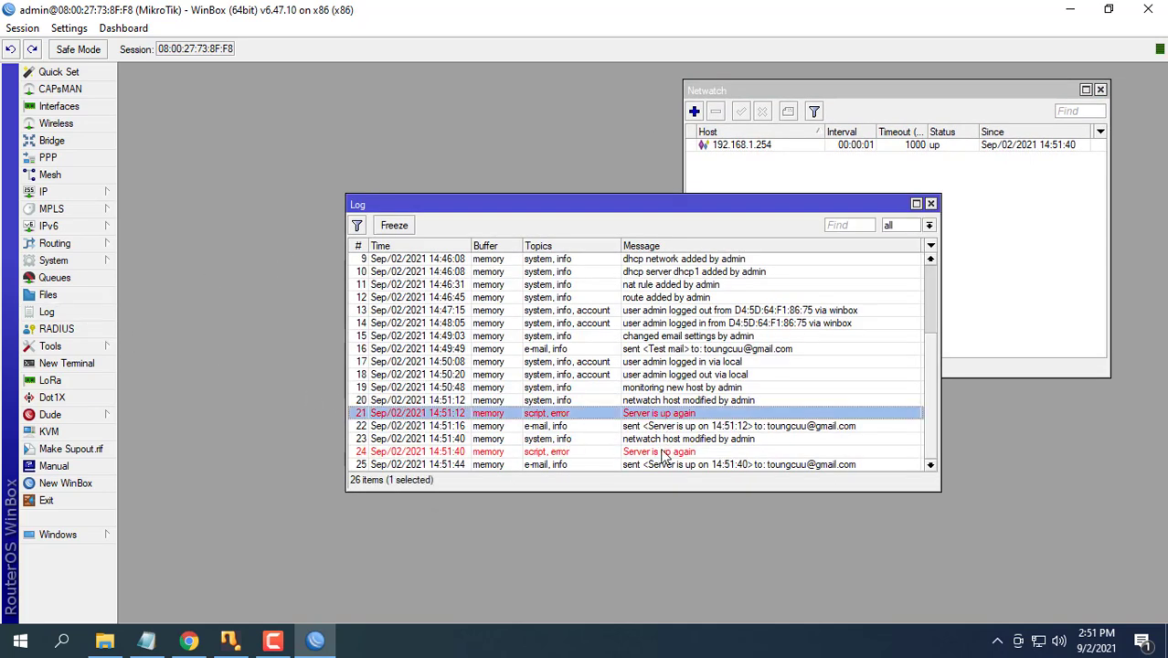
- Inspect the log's 'Server is up' sent-email entries, then switch to Chrome
{"action": "left_click", "coordinate": [713, 465]}
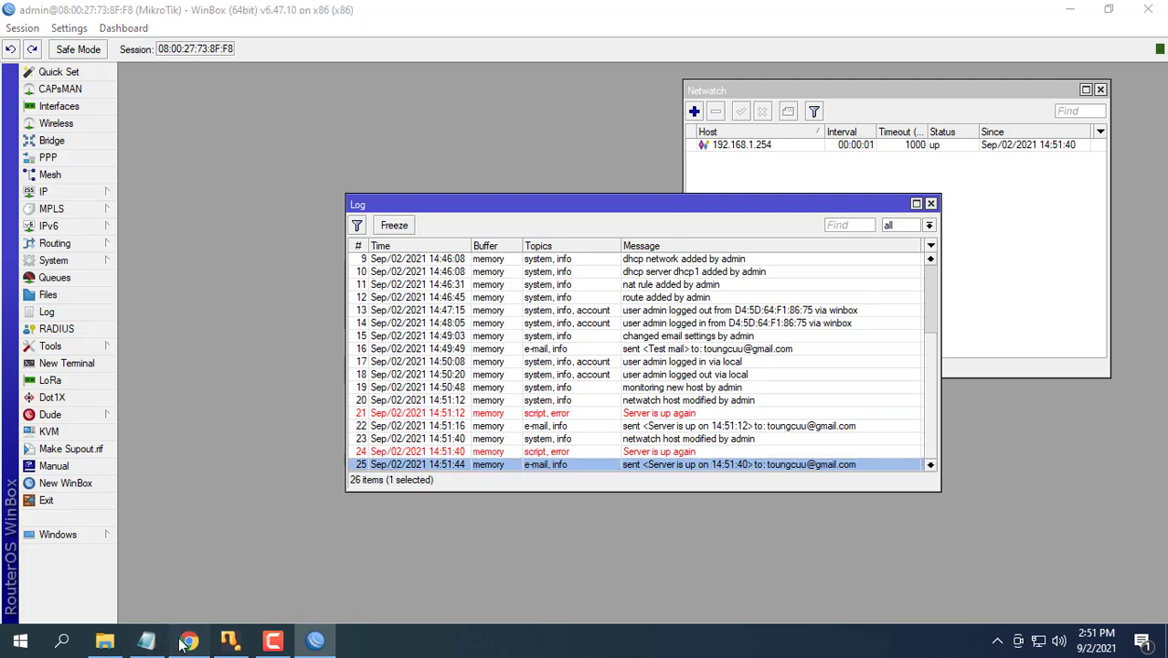
{"action": "left_click", "coordinate": [188, 640]}
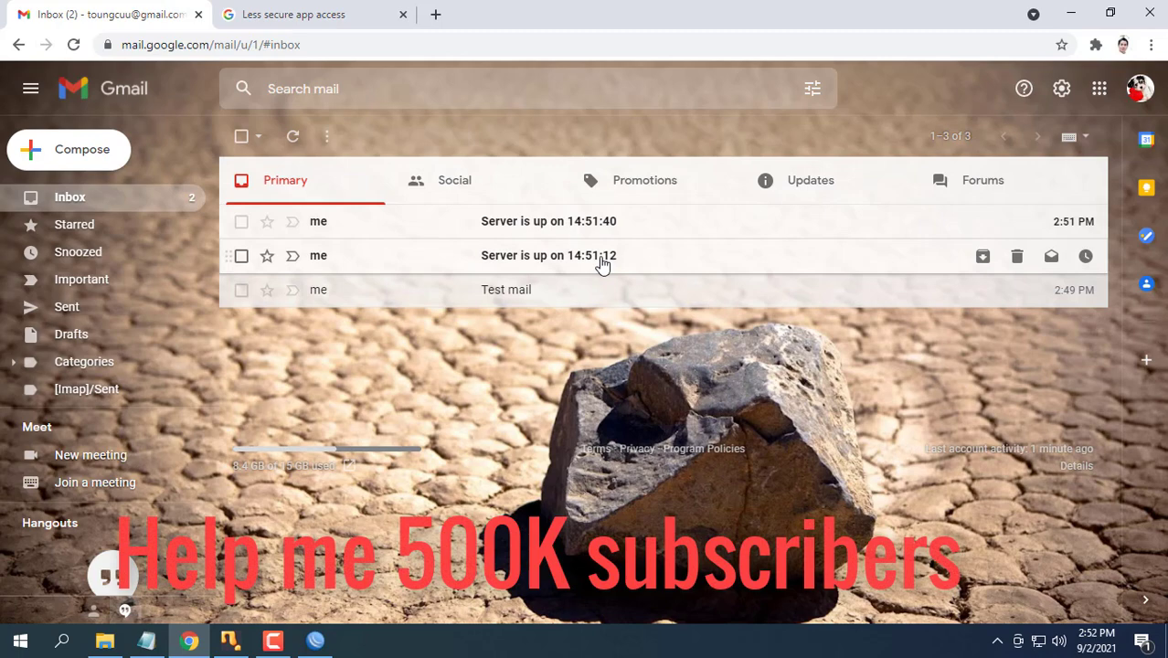
{"action": "mouse_move", "coordinate": [324, 640]}
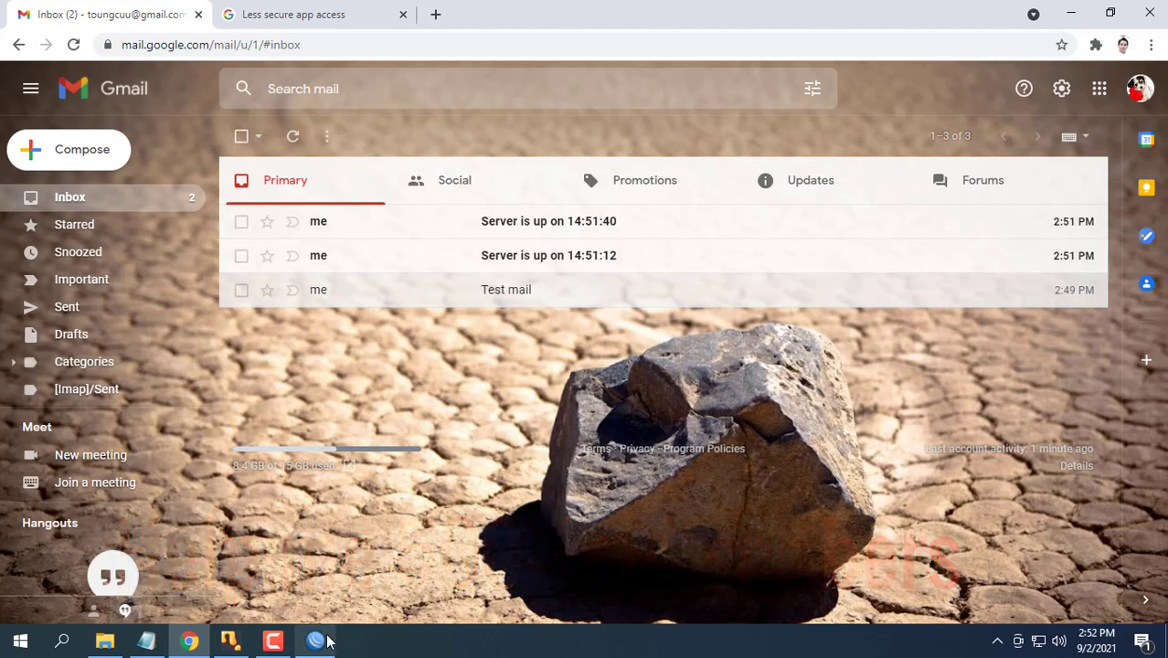
- Check the host status in WinBox, then find the 'Server is down 14:52:08' email in Gmail
{"action": "left_click", "coordinate": [315, 639]}
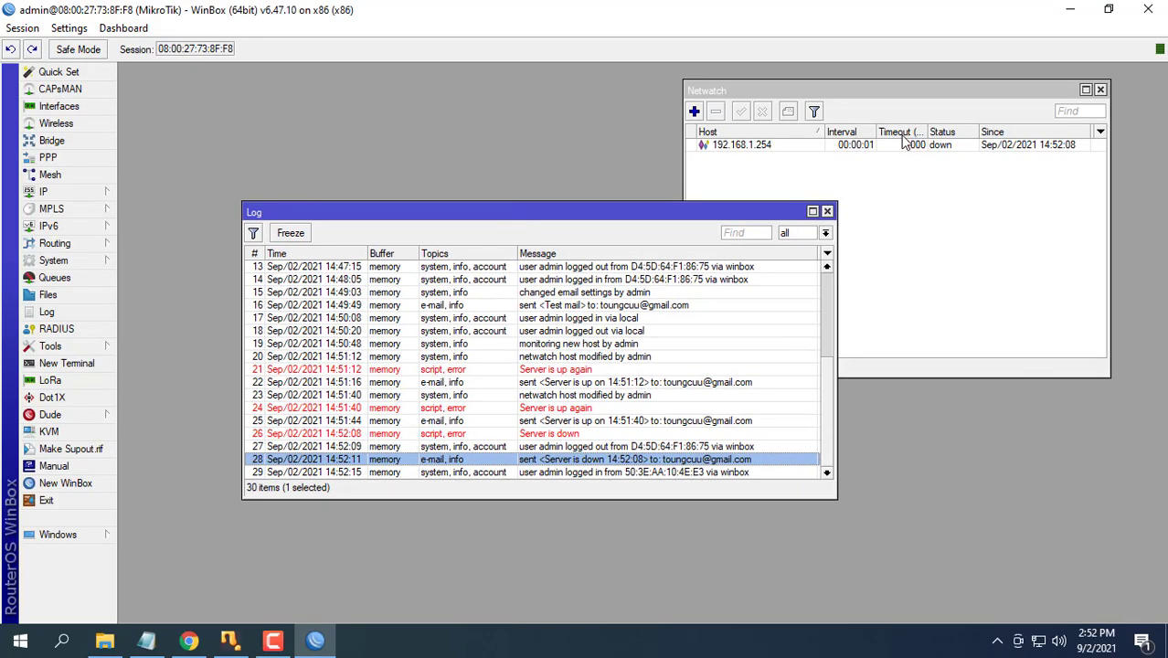
{"action": "left_click", "coordinate": [188, 640]}
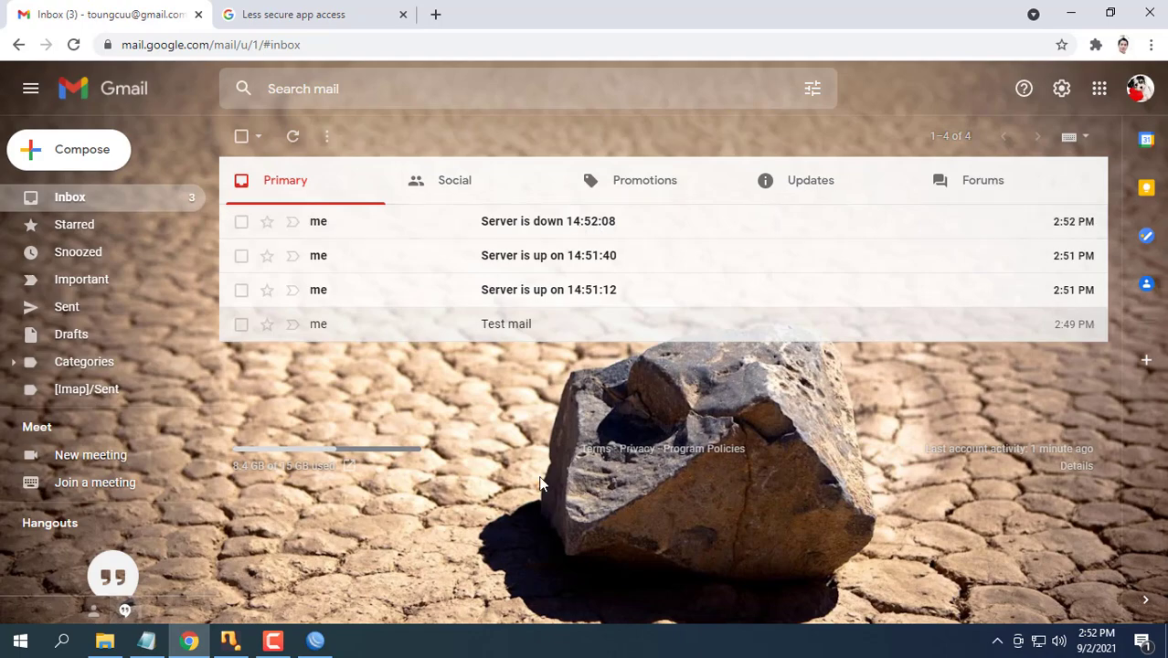